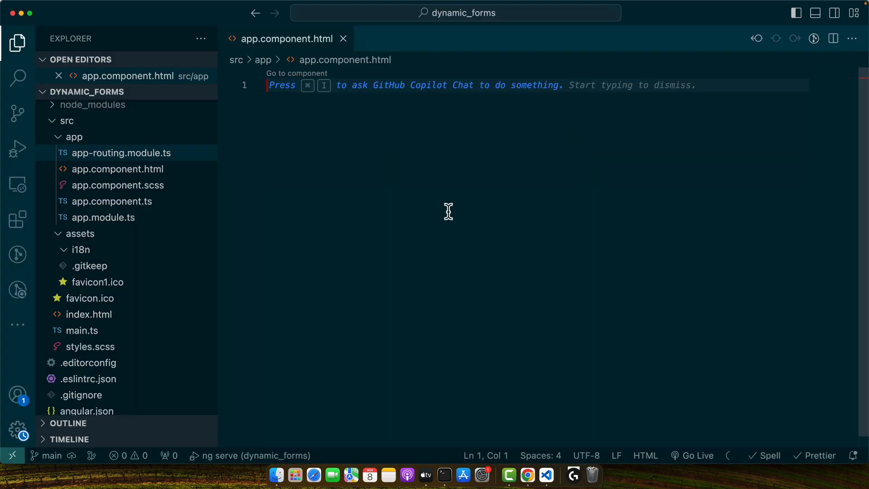
pyautogui.moveTo(143, 240)
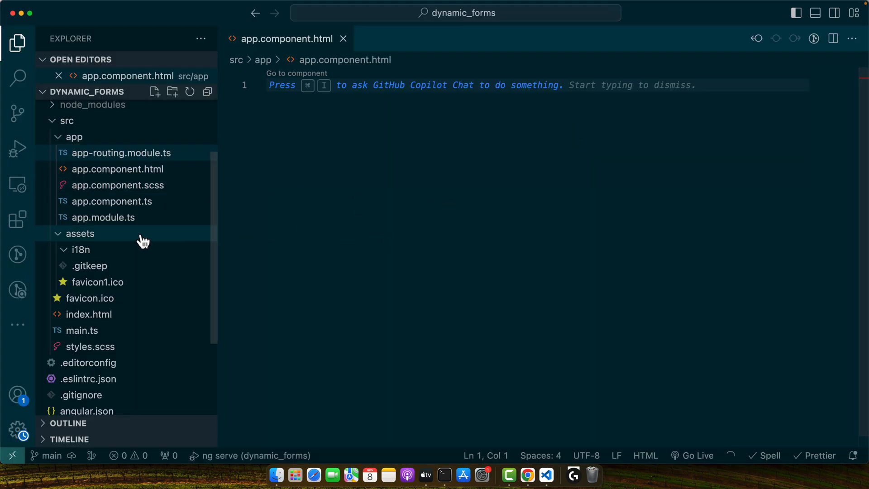
# Run ng g c login and ng g c dashboard in the integrated terminal to generate both components.
pyautogui.click(79, 234)
pyautogui.write('ng g c')
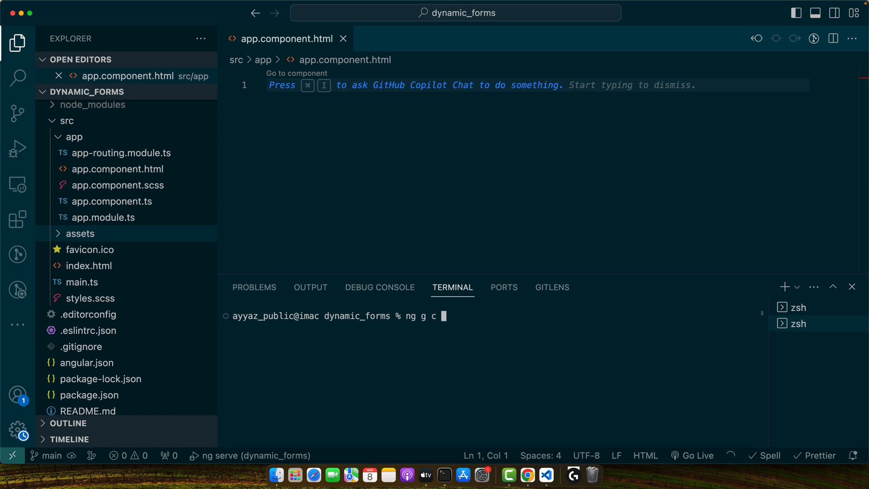
pyautogui.write('login')
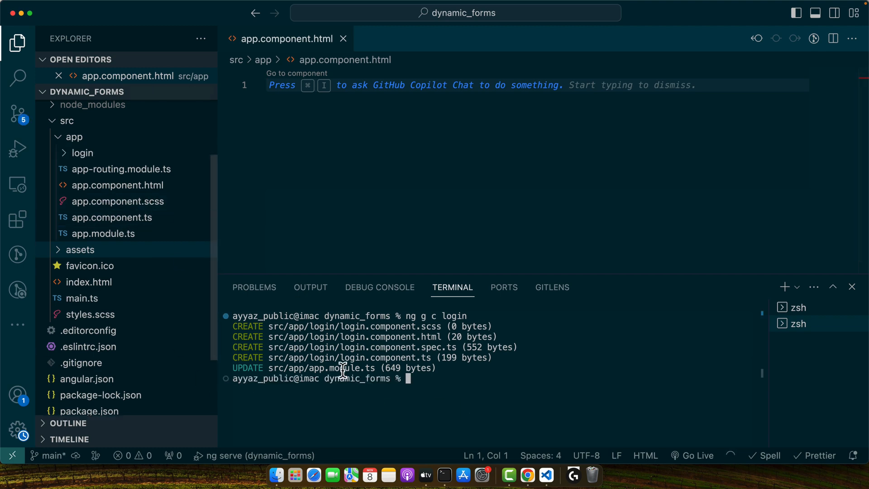
pyautogui.write('n')
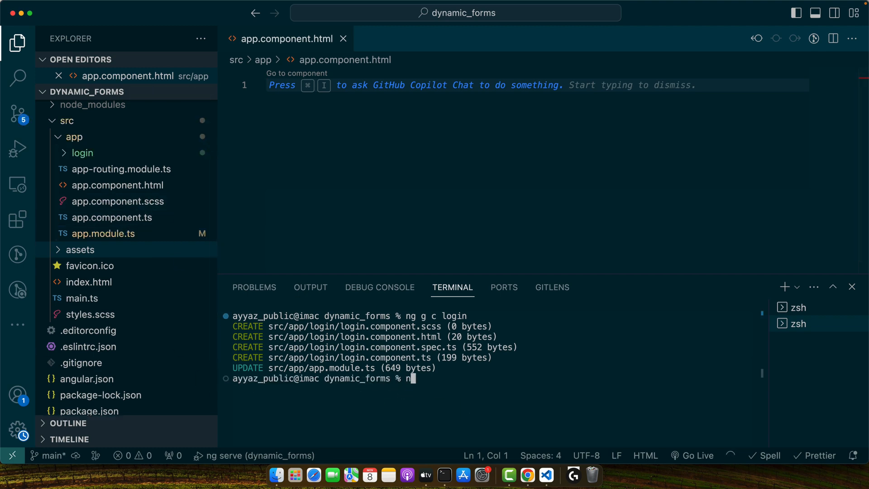
pyautogui.write('g g c dashb')
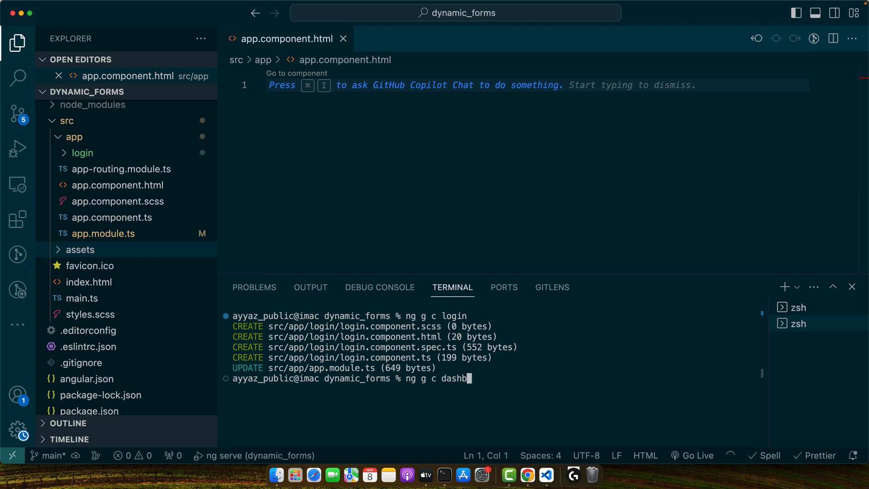
pyautogui.write('oard')
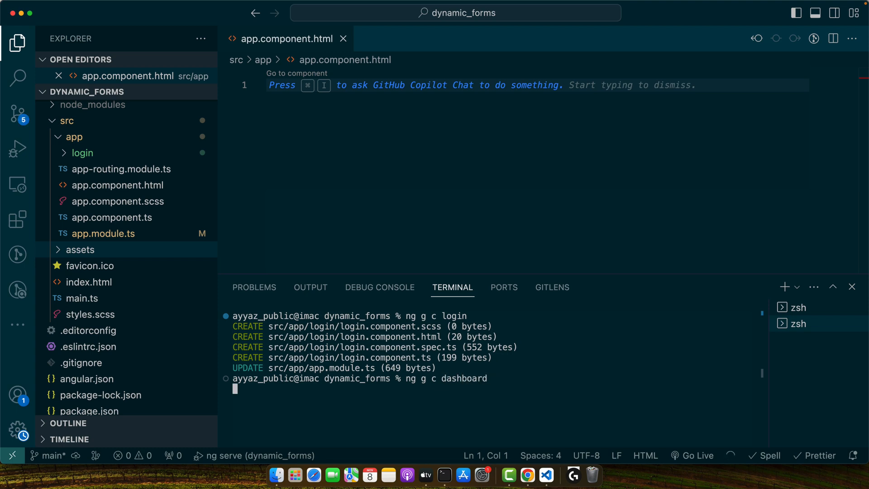
pyautogui.press('enter')
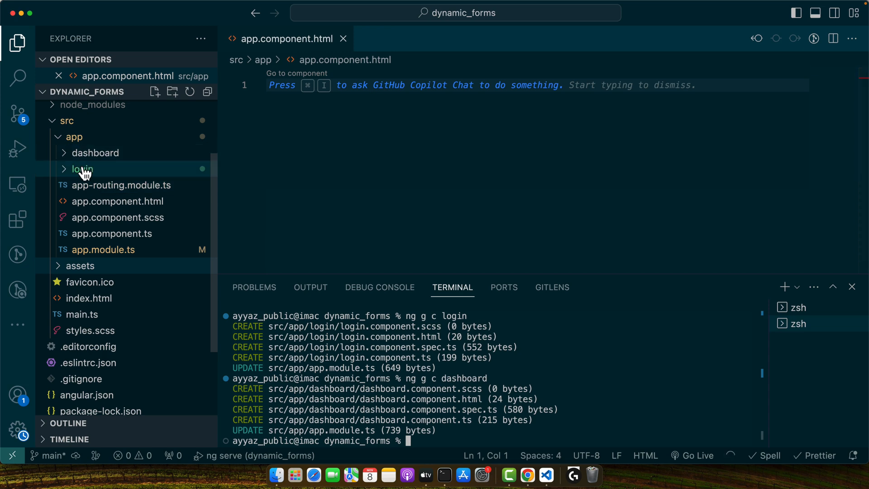
# Add 'dashboard' and 'login' routes with DashboardComponent and LoginComponent imports in app-routing.module.ts.
pyautogui.click(121, 185)
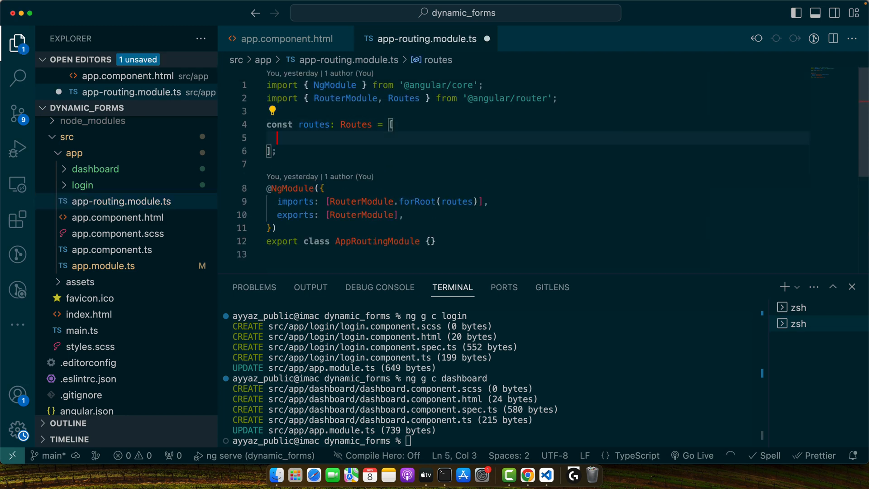
pyautogui.write("{path: 'dashboard',")
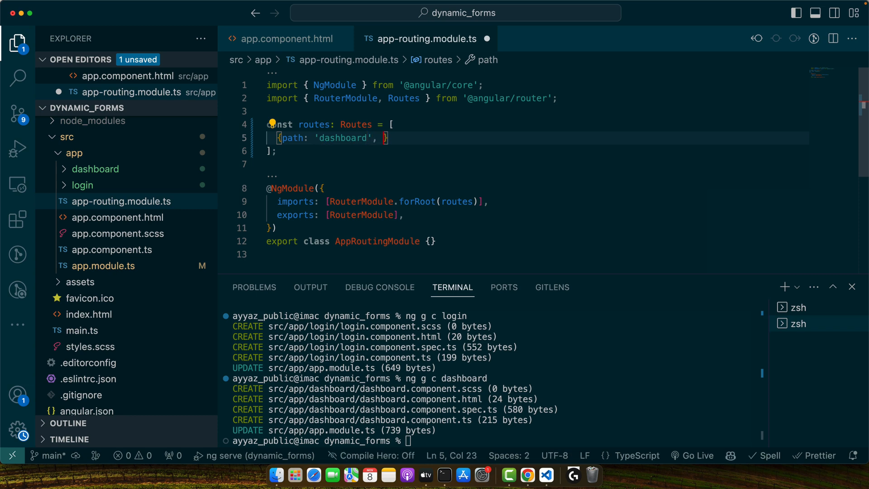
pyautogui.write('component: DashboardComponent')
pyautogui.write("{ path: 'login', component: LoginComponent },")
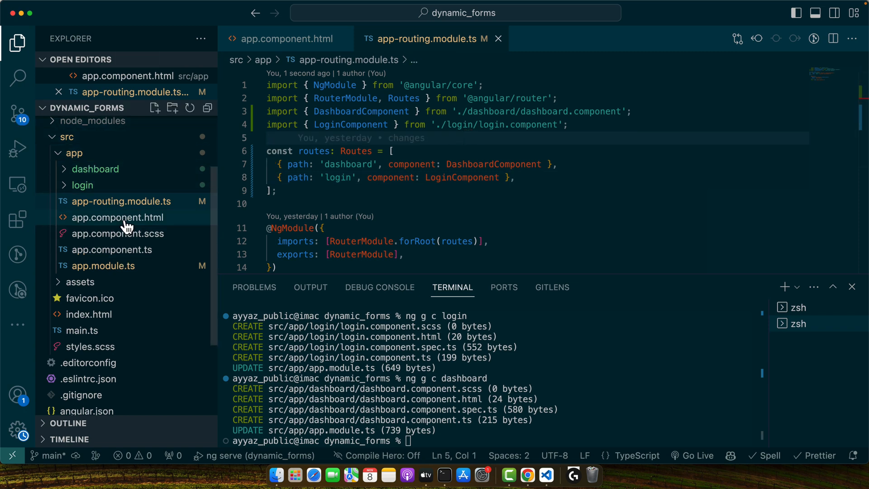
# Add a header div in app.component.html holding 'Logo goes here' and Login divs.
pyautogui.click(118, 217)
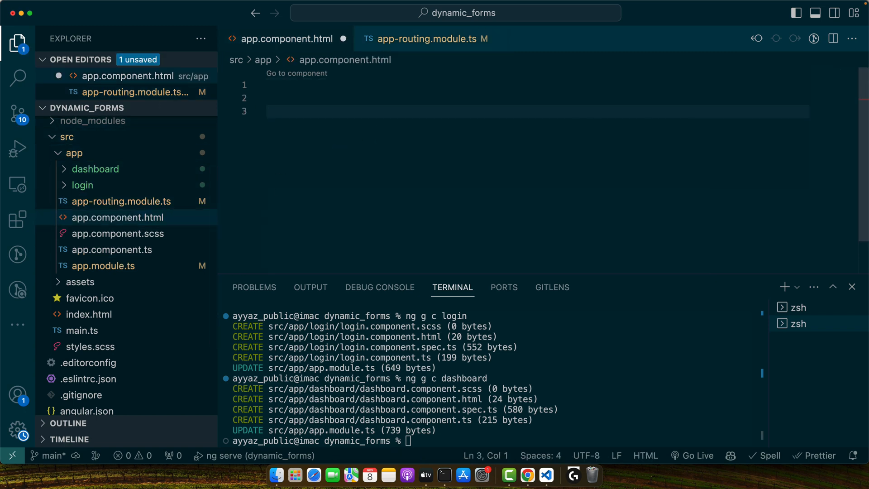
pyautogui.write('<div></div>')
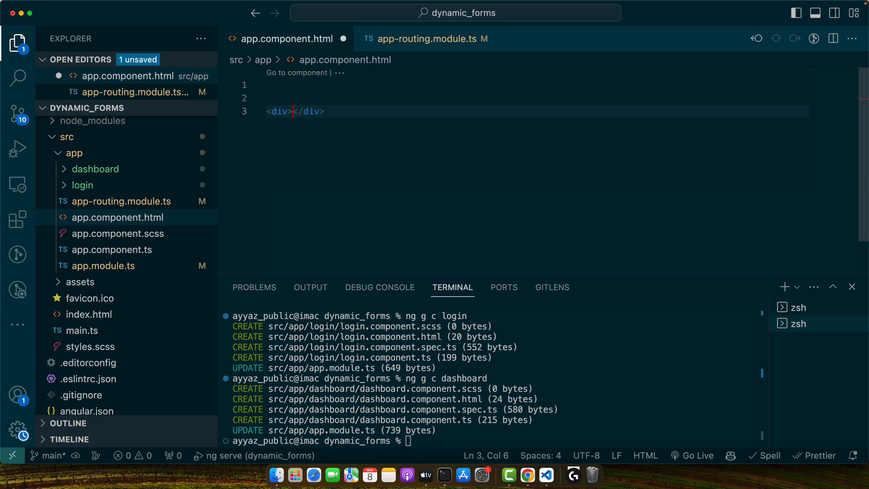
pyautogui.write('Logo goes here')
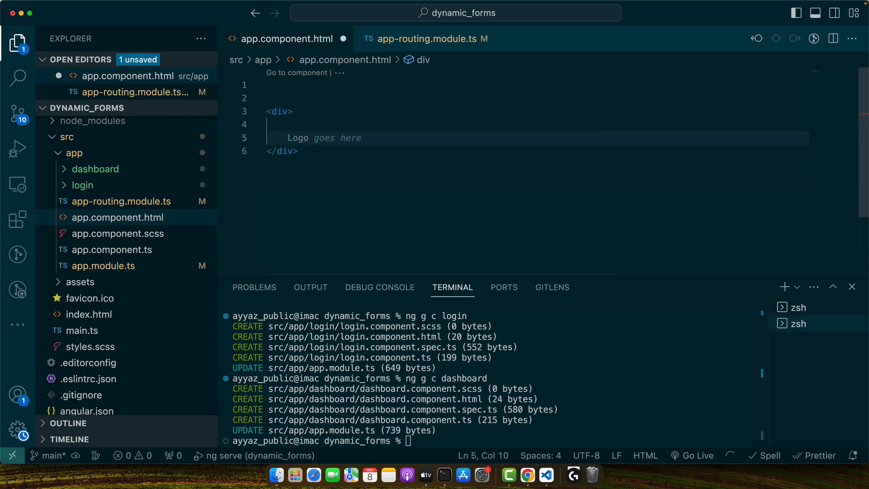
pyautogui.write('<br>')
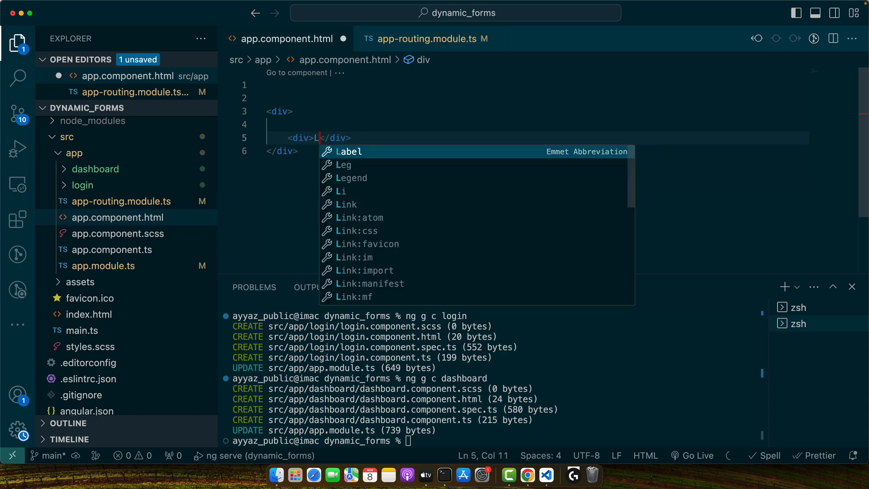
pyautogui.write('ogo')
pyautogui.write('<div>Login</div>')
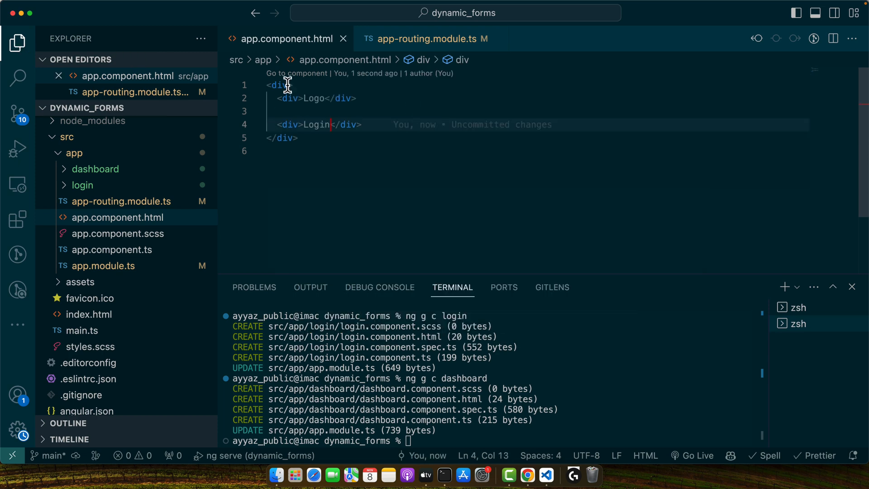
# Style the header inline as flex, space-between, 20px padding and 22px font size.
pyautogui.write('style=""')
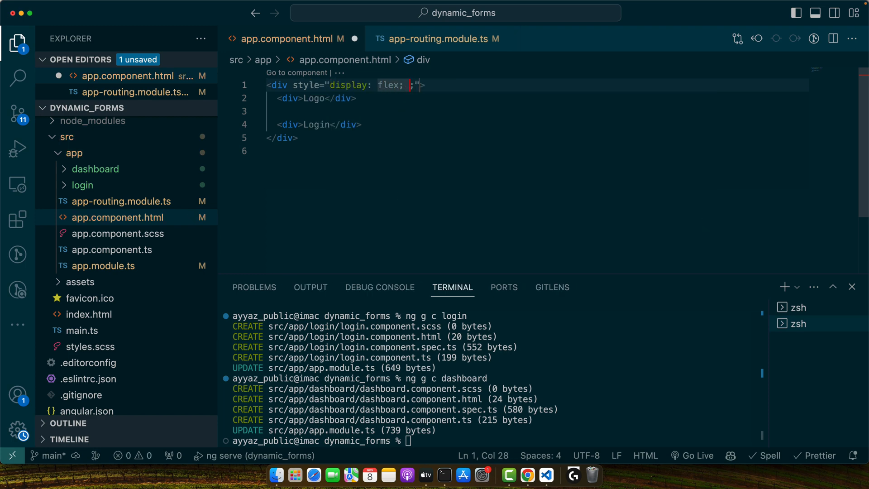
pyautogui.write('s')
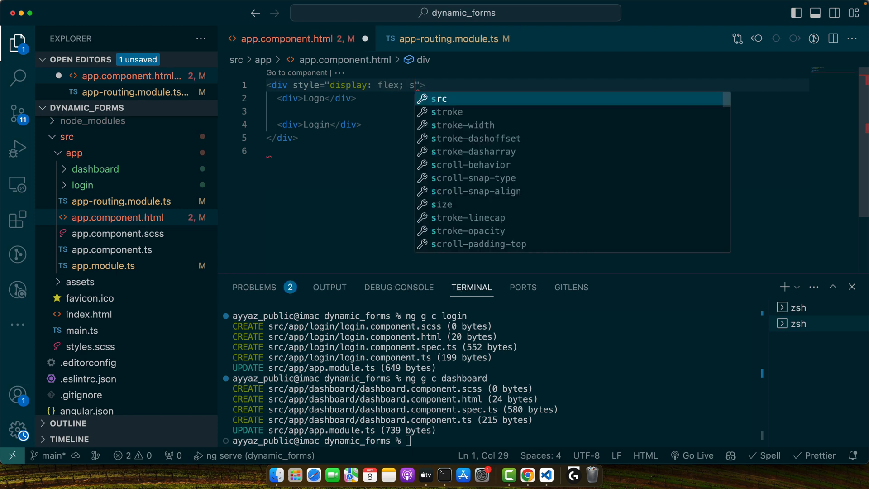
pyautogui.write('justify-content: space-between; paddin')
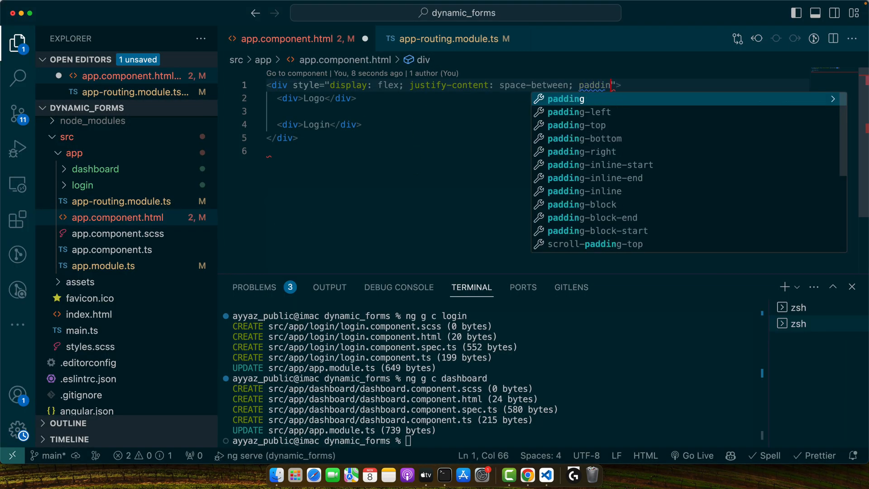
pyautogui.write(': 20px fon')
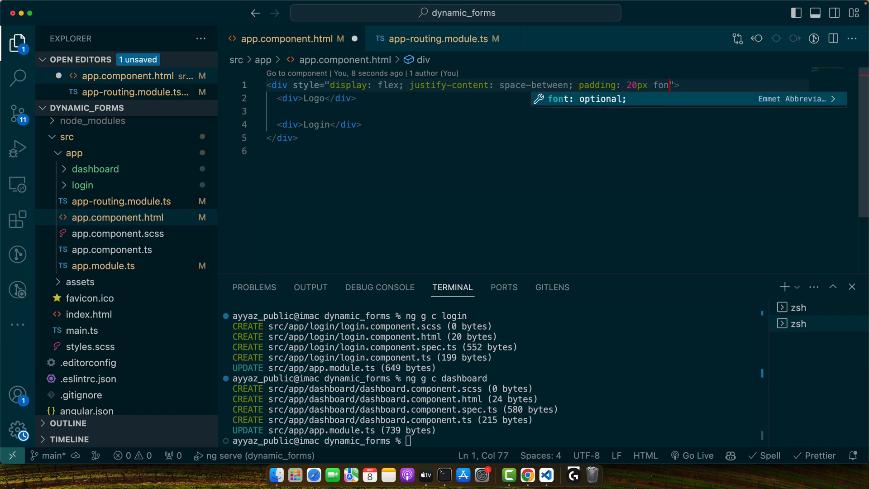
pyautogui.write('t-size:12p')
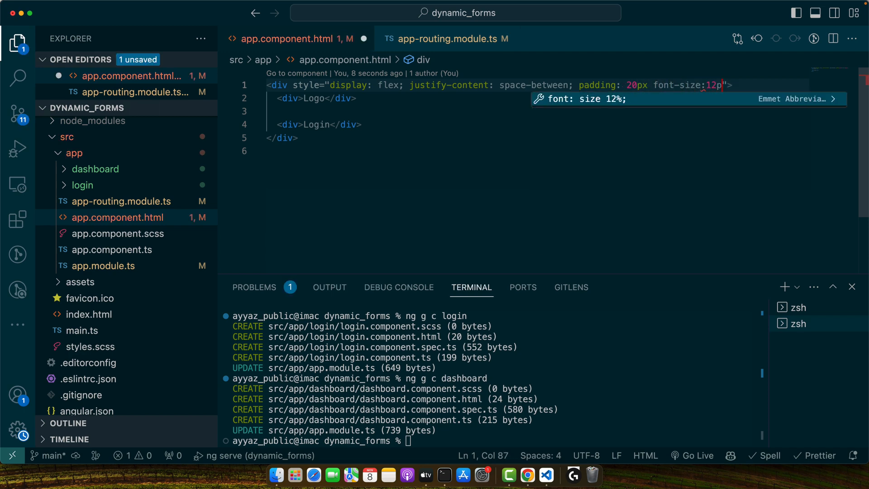
pyautogui.write('2px;')
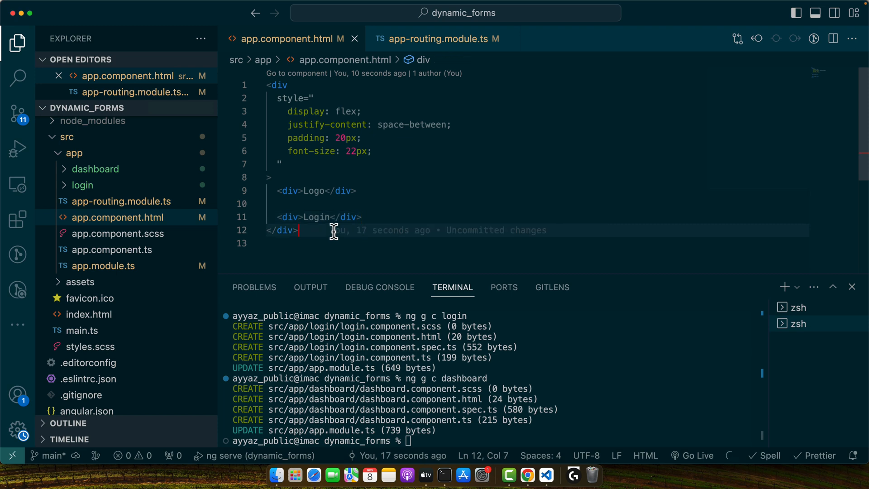
# Add a router-outlet under the header and make Login an anchor with routerLink '/login'.
pyautogui.write('<router-outlet')
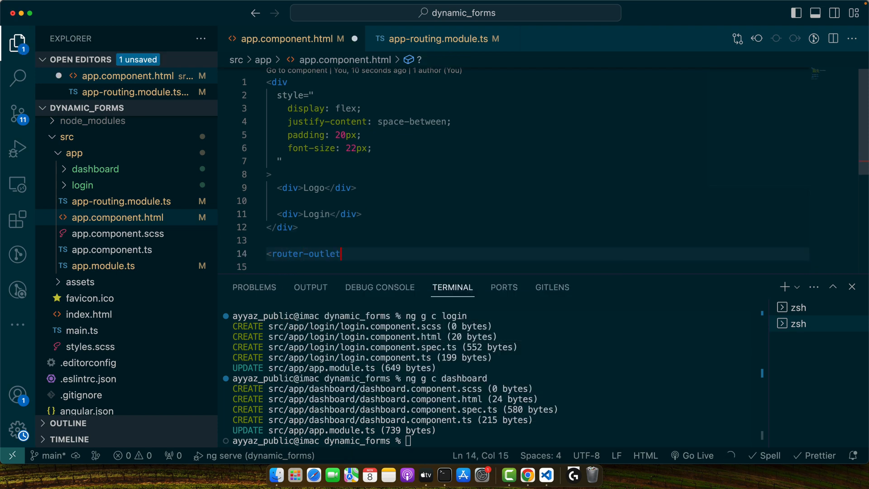
pyautogui.write('></router-outlet>')
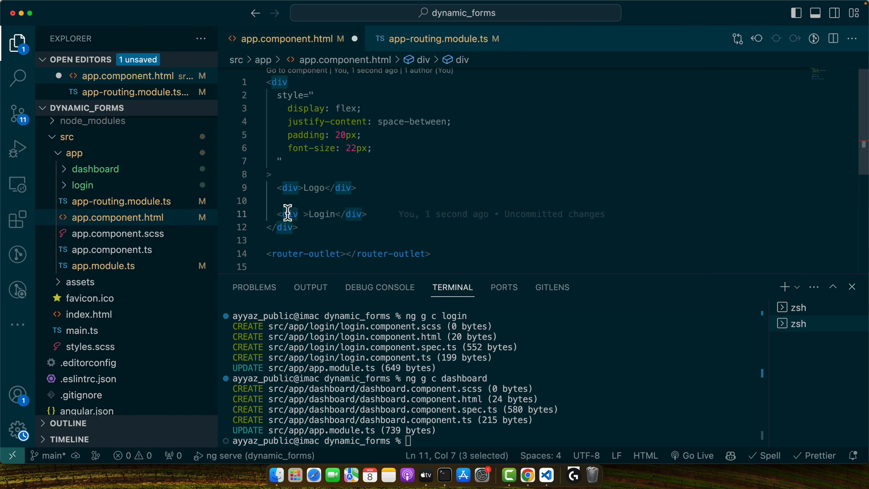
pyautogui.write('a')
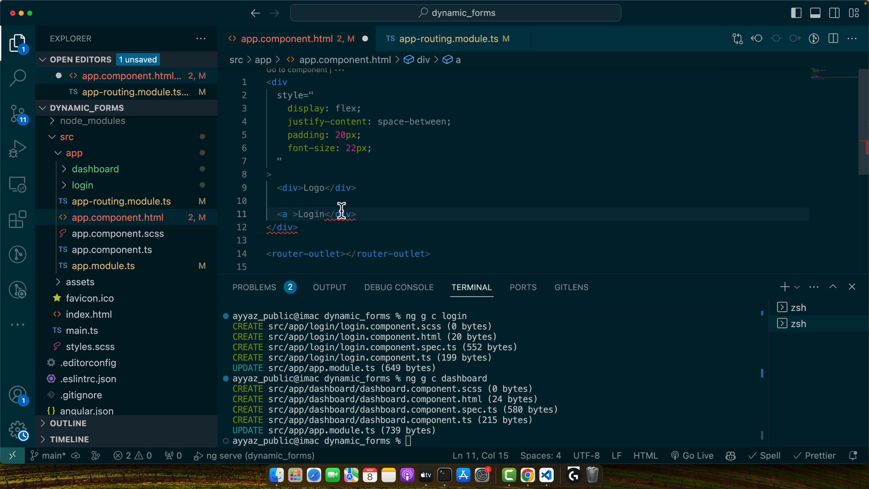
pyautogui.write('routerLink="/login')
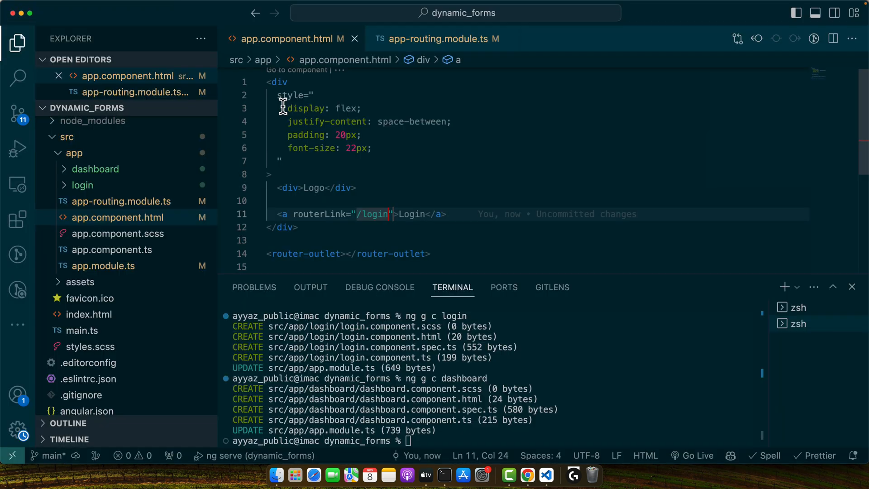
pyautogui.click(82, 185)
pyautogui.write('d')
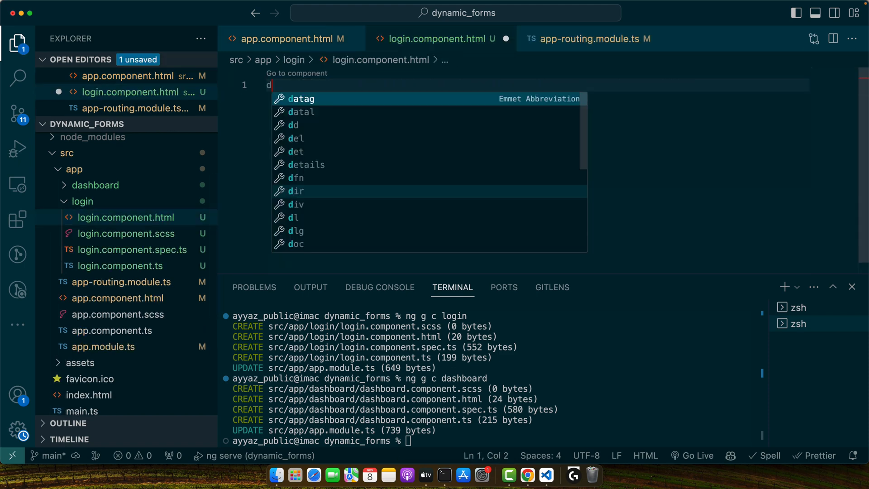
# Create a wrapper div in login.component.html styled flex, centered, with 20px padding.
pyautogui.press('Tab')
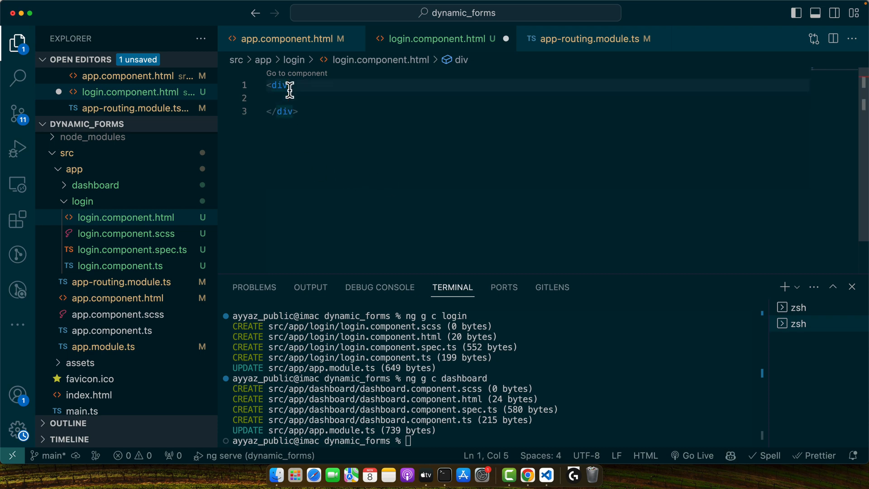
pyautogui.write('style="display: "')
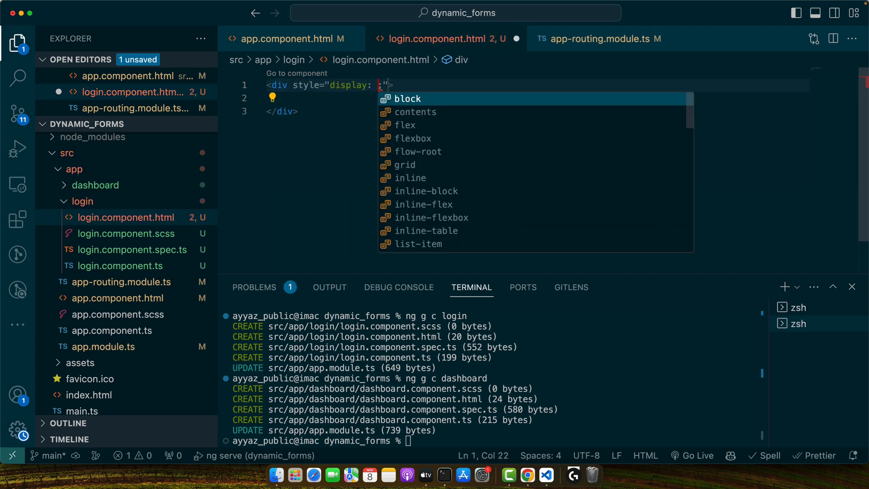
pyautogui.write('flex; padding:20px;')
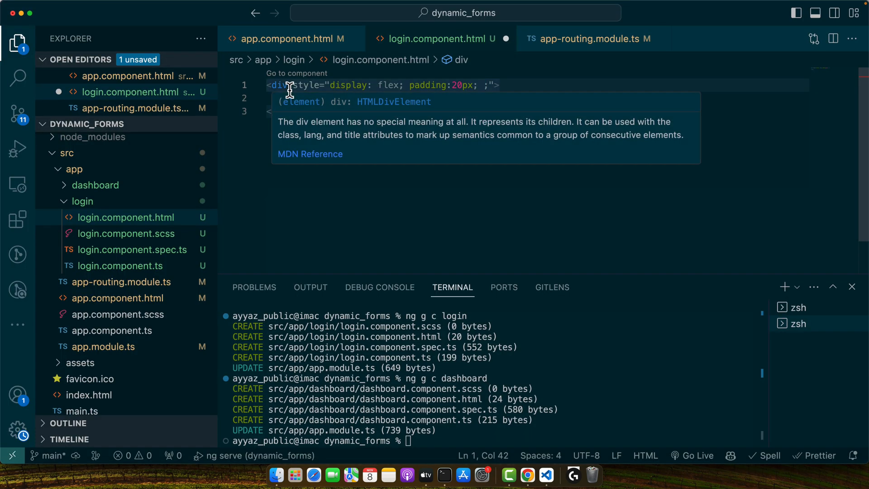
pyautogui.write('jsu')
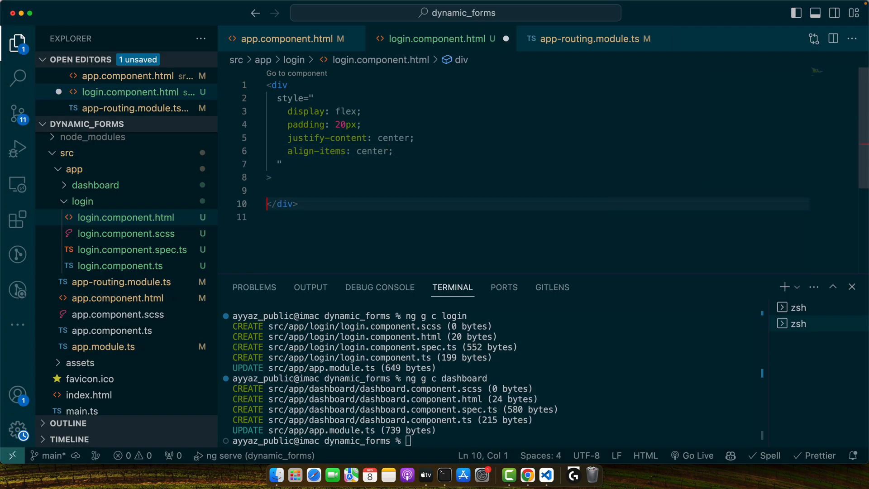
# Add a form with action javascript:void(0) inside the wrapper div.
pyautogui.write('<form action=""></form>')
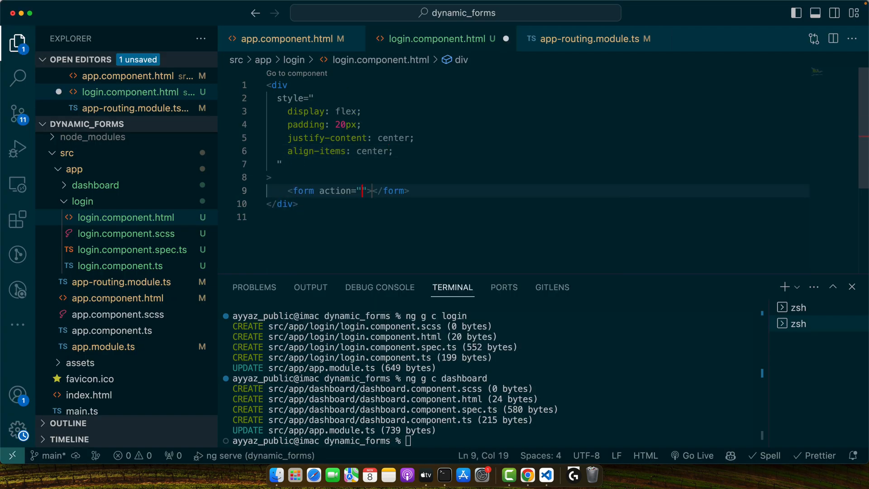
pyautogui.write('javascript:void(0')
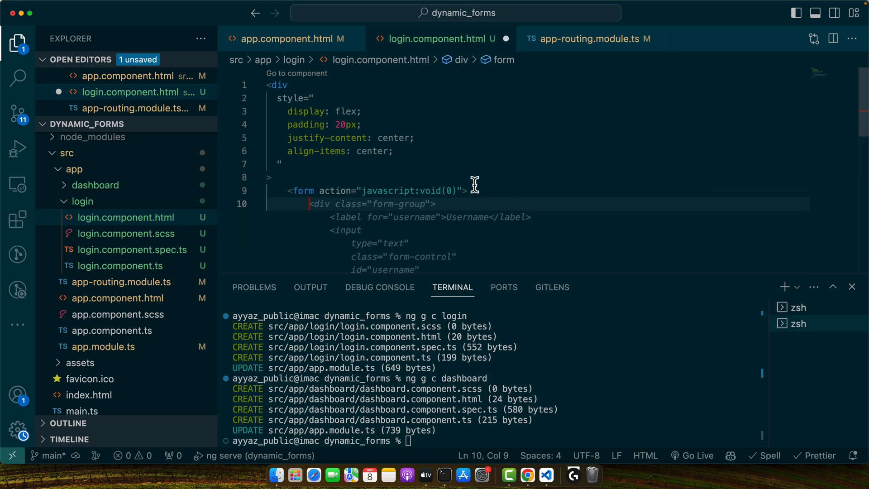
# Accept the suggested Username, Password and Submit markup and remove the form-control class.
pyautogui.scroll(-3)
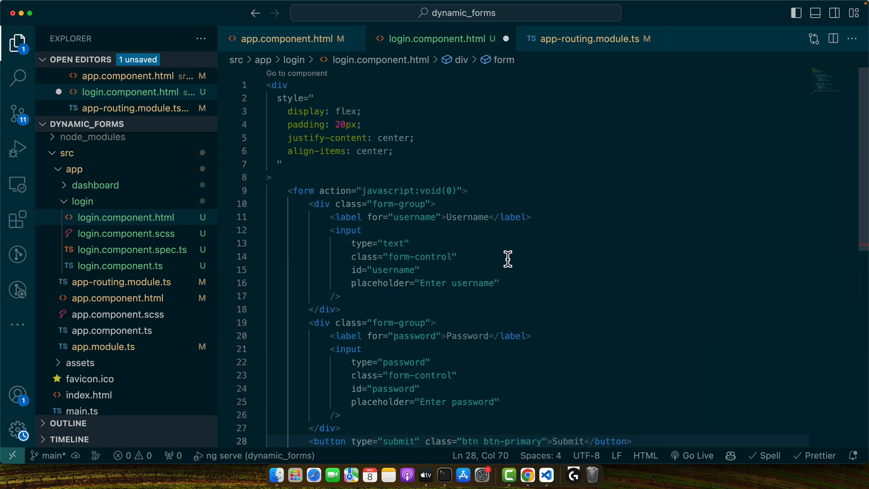
pyautogui.click(348, 174)
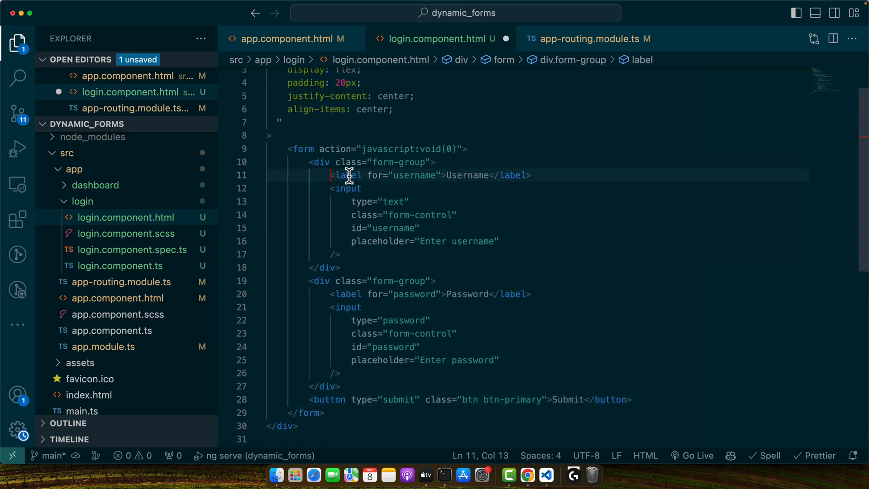
pyautogui.click(386, 201)
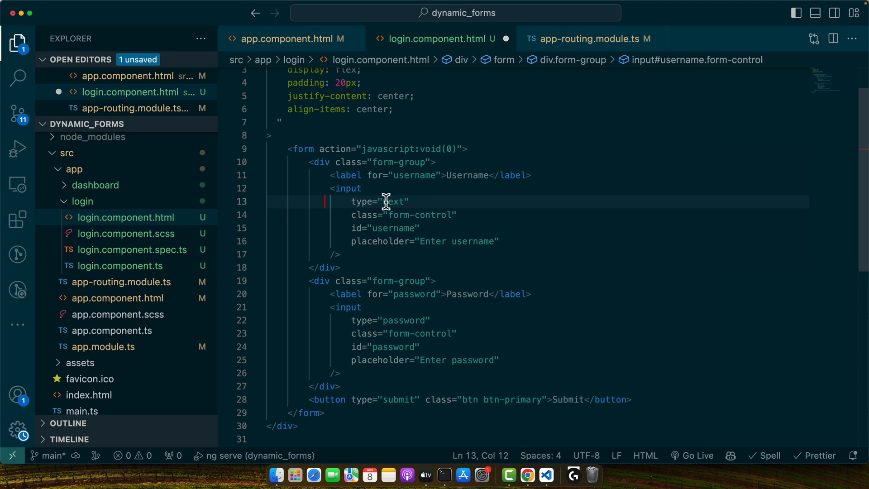
pyautogui.doubleClick(394, 201)
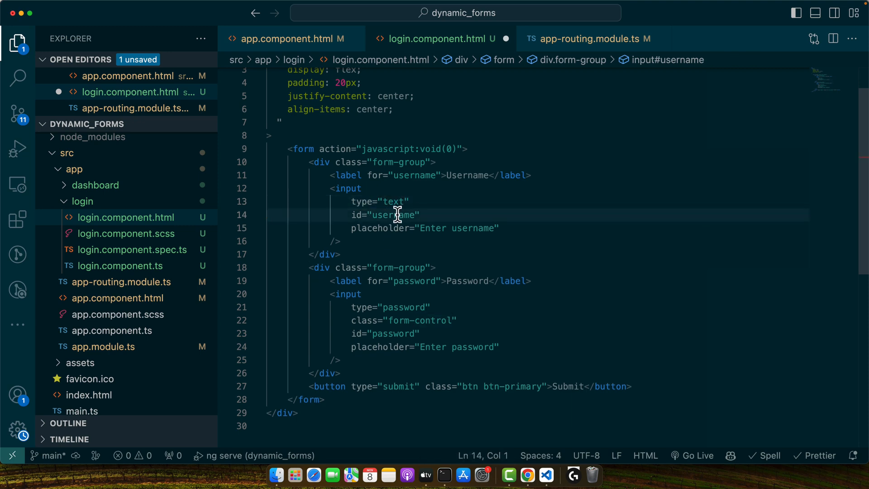
pyautogui.moveTo(427, 229)
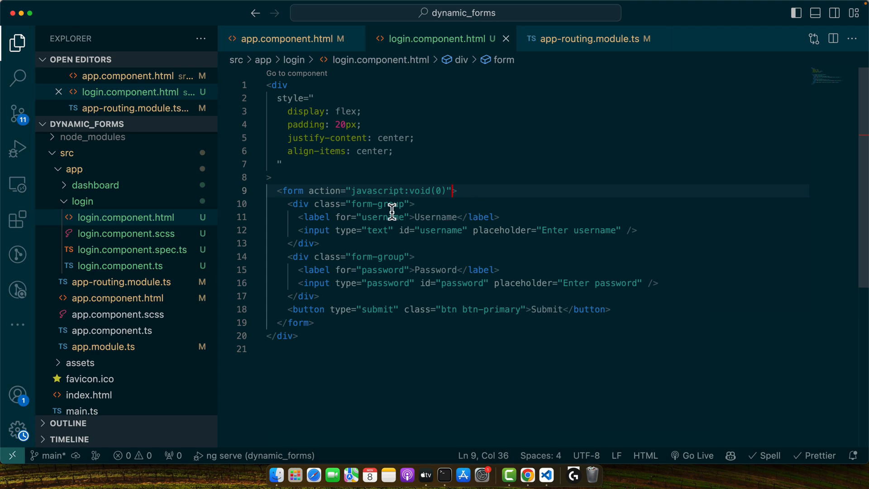
# Style both field rows as flex with 20px gap and the form as a flex column with 20px gap, then save.
pyautogui.write('style="display: flex; gap: 20px')
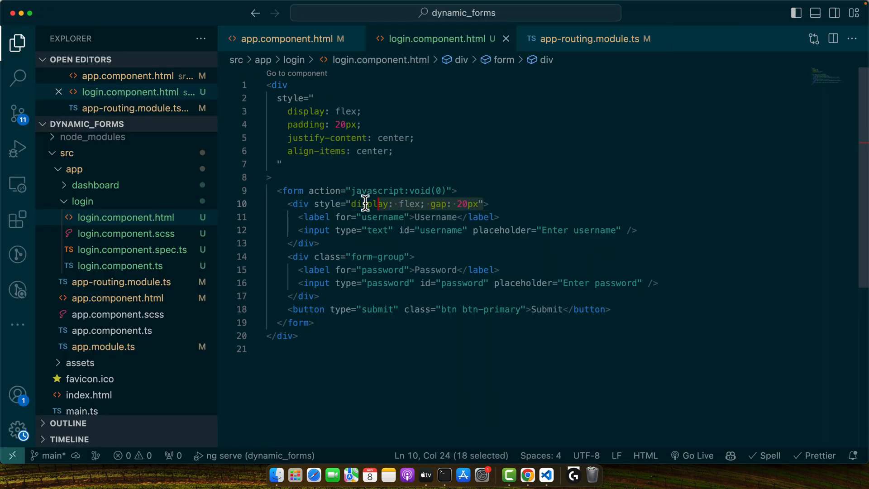
pyautogui.click(410, 256)
pyautogui.write(' style="display: flex; gap: 20px"')
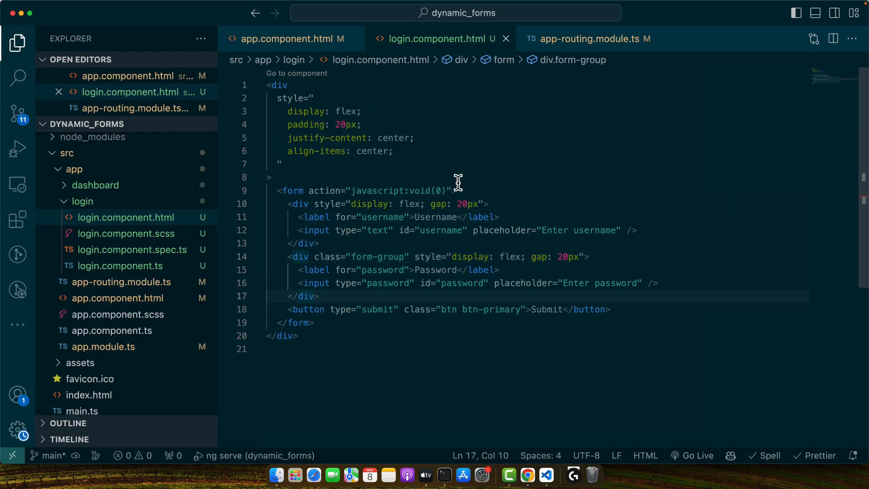
pyautogui.click(449, 190)
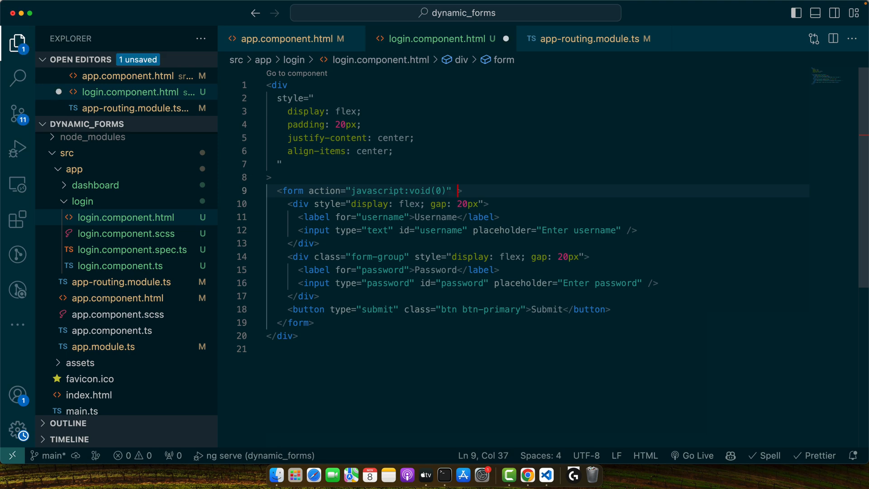
pyautogui.write('style="display: flex;')
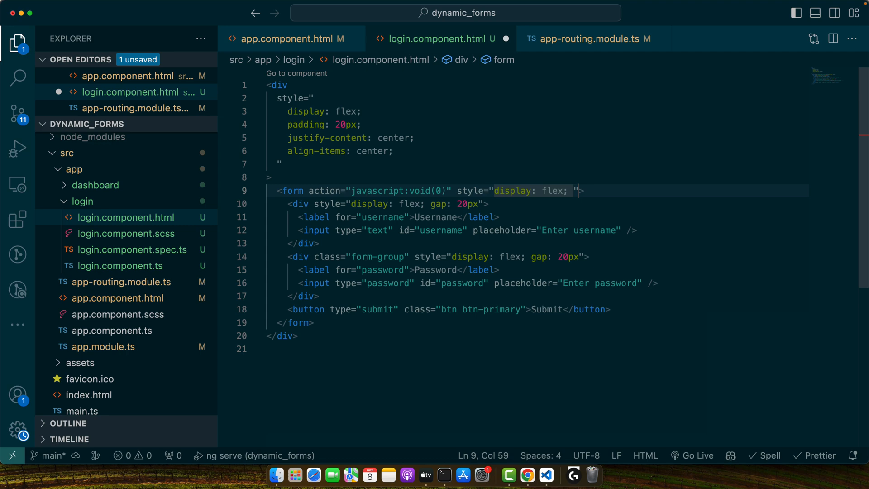
pyautogui.write('flex-direction: column;')
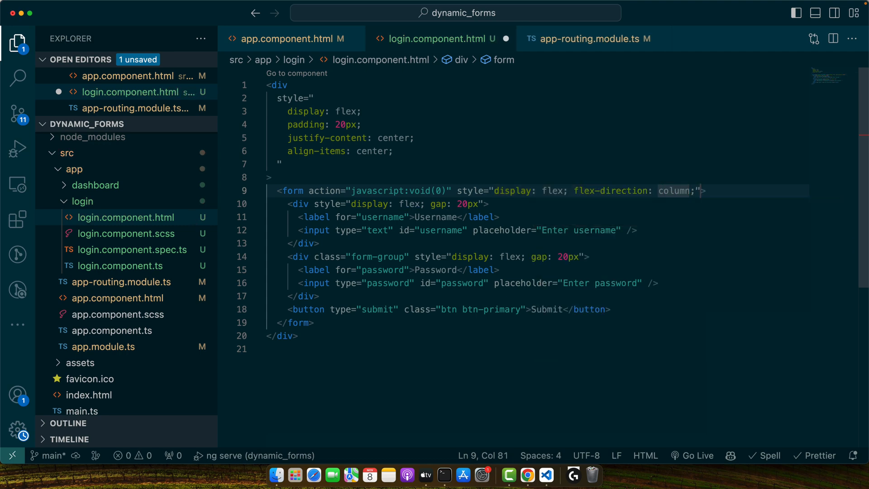
pyautogui.write('gap:2')
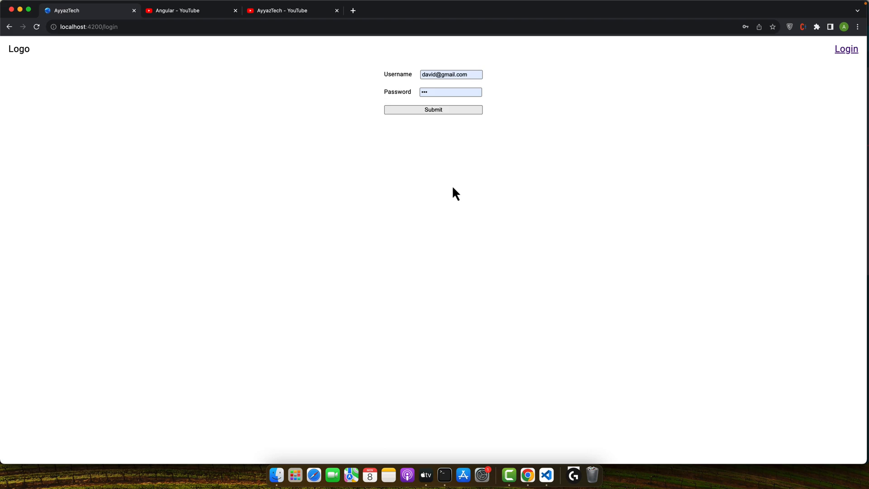
pyautogui.moveTo(515, 246)
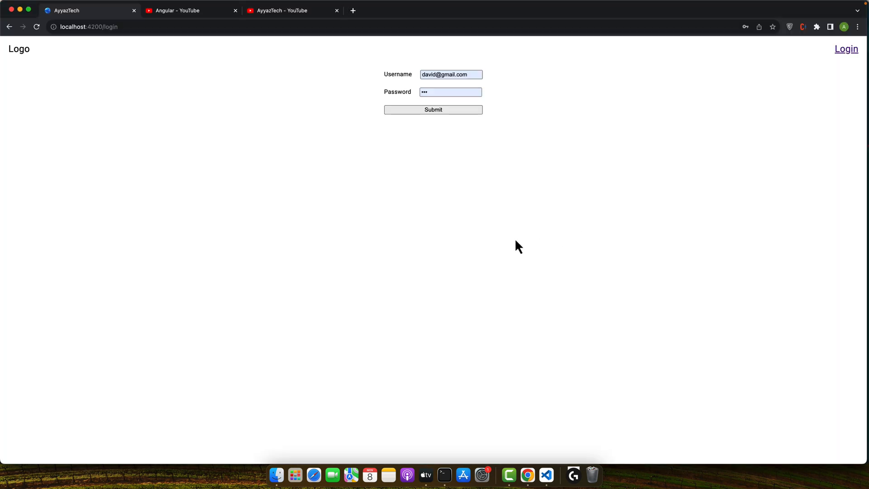
pyautogui.moveTo(333, 121)
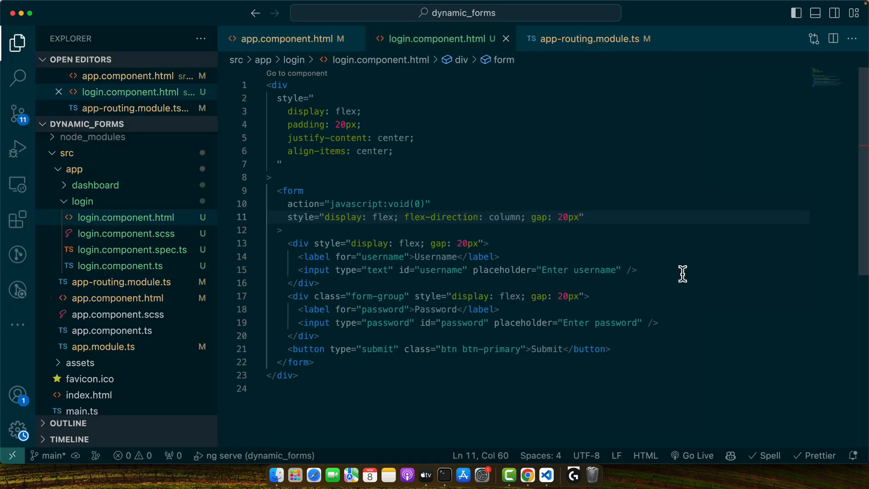
pyautogui.click(399, 151)
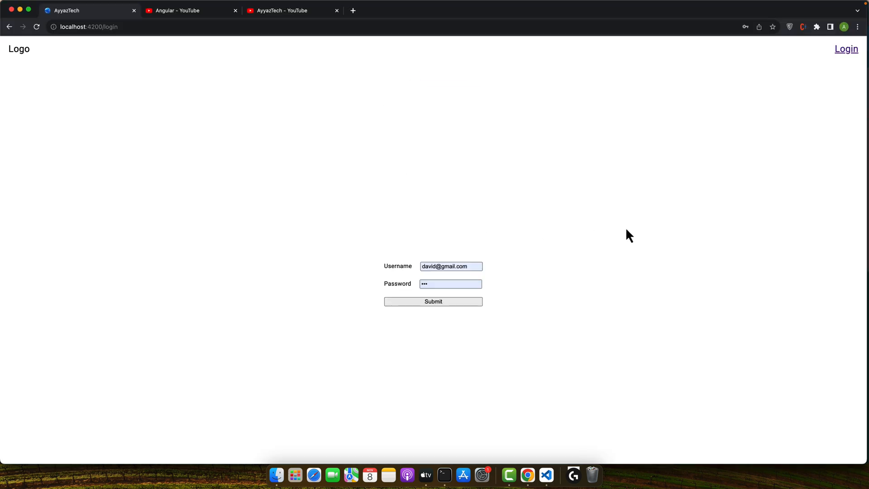
pyautogui.moveTo(371, 282)
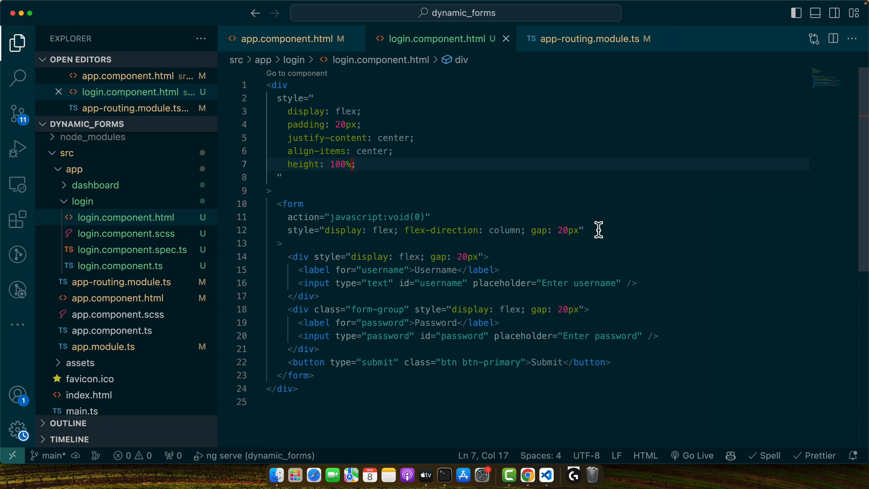
# Bind the form's submit event to login($event).
pyautogui.press('Enter')
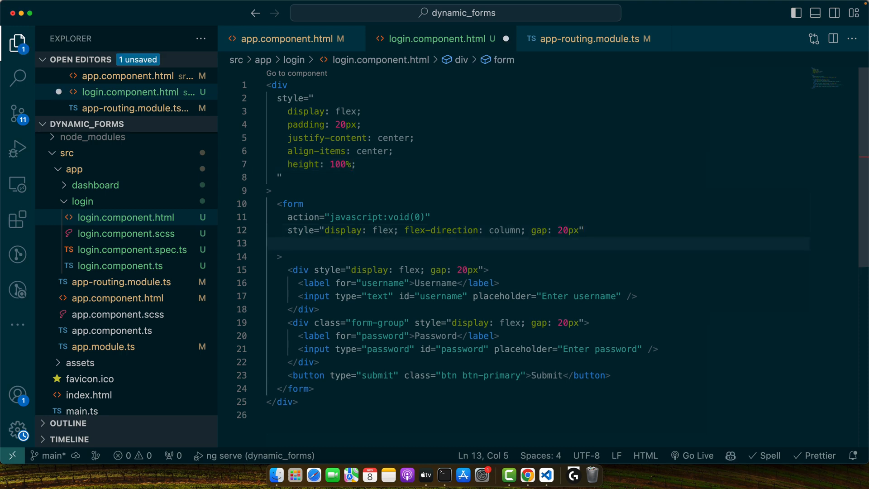
pyautogui.write('(submit)=""')
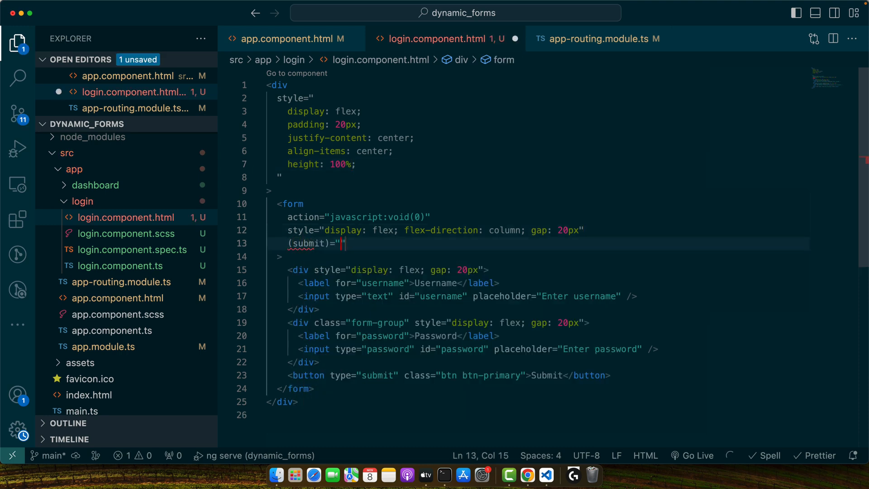
pyautogui.write('login($event)')
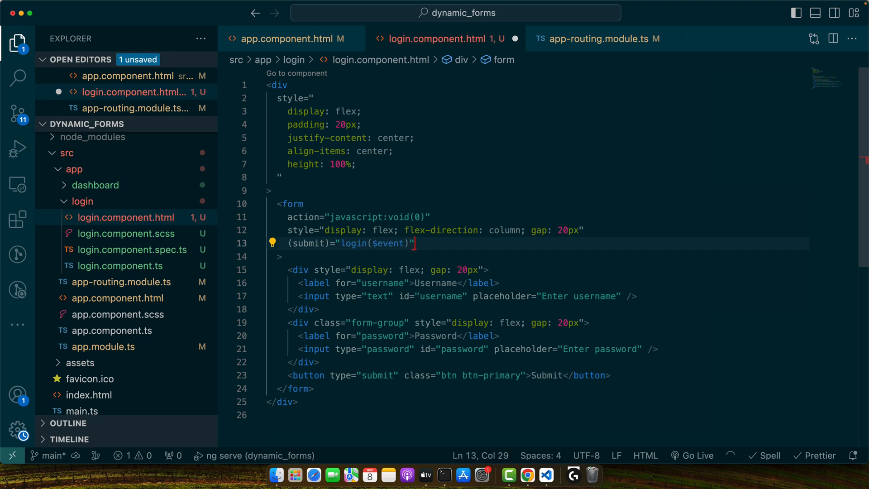
# Start a login() method stub in login.component.ts.
pyautogui.click(118, 265)
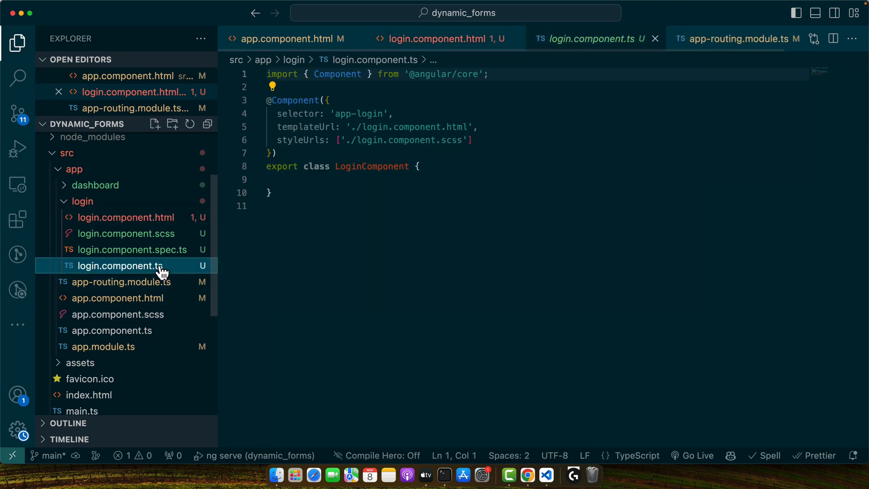
pyautogui.press('Enter')
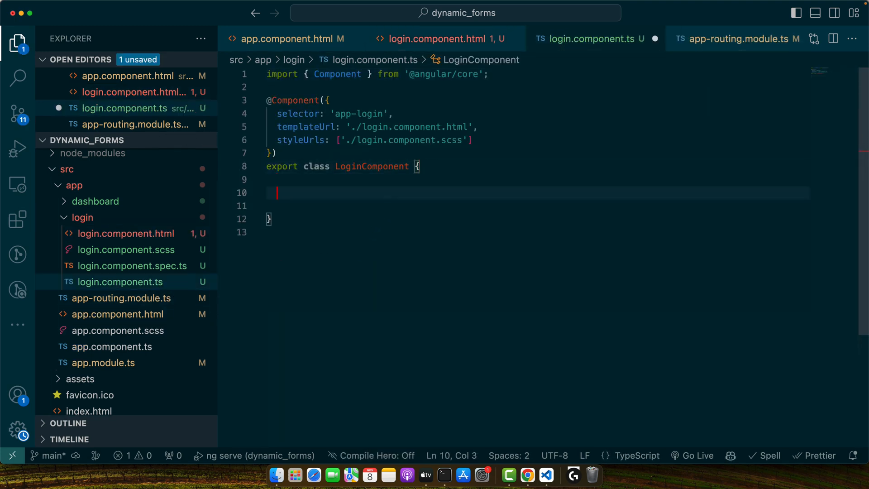
pyautogui.press('Backspace')
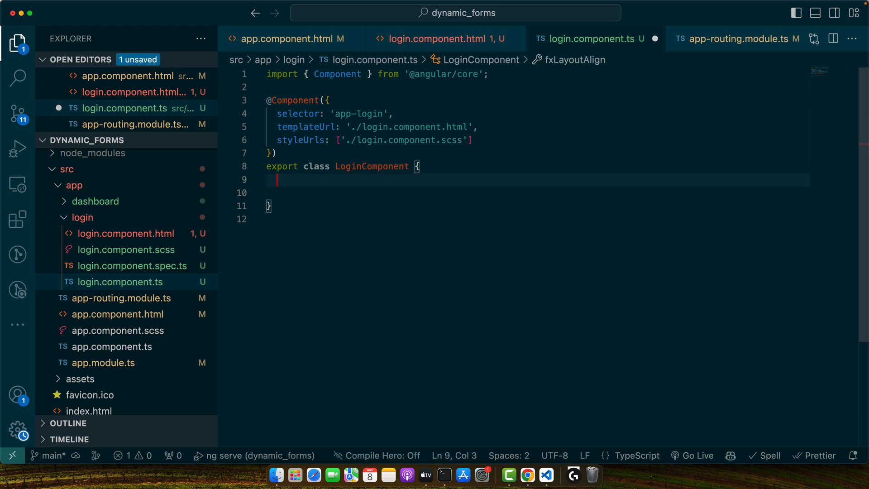
pyautogui.write('login(){')
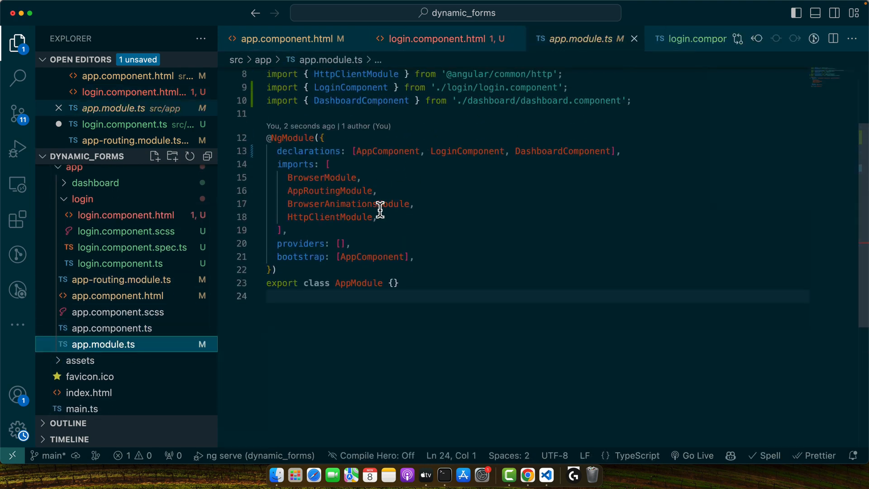
# Import FormsModule in app.module.ts and add username and password fields to LoginComponent.
pyautogui.press('Enter')
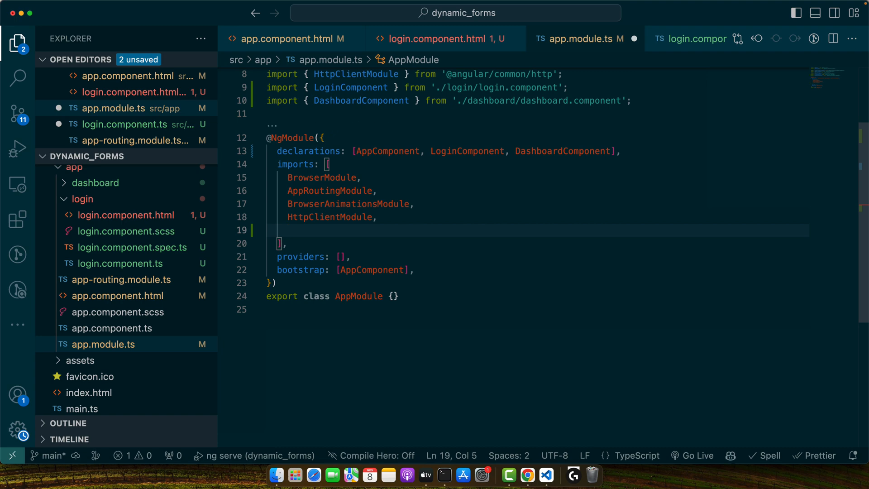
pyautogui.write('FormsModule,')
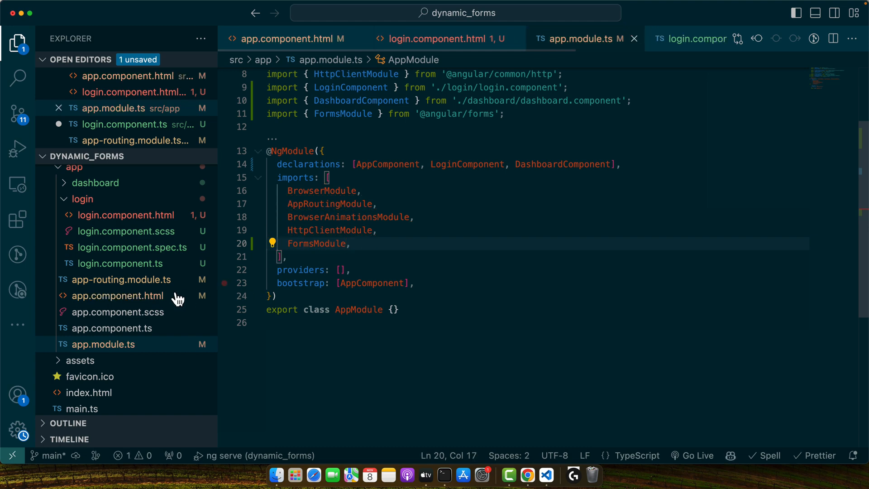
pyautogui.click(121, 264)
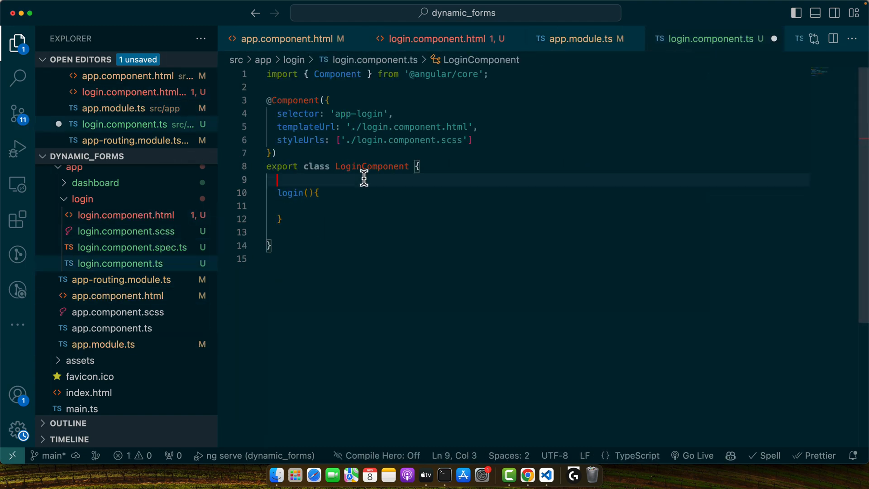
pyautogui.write('useran')
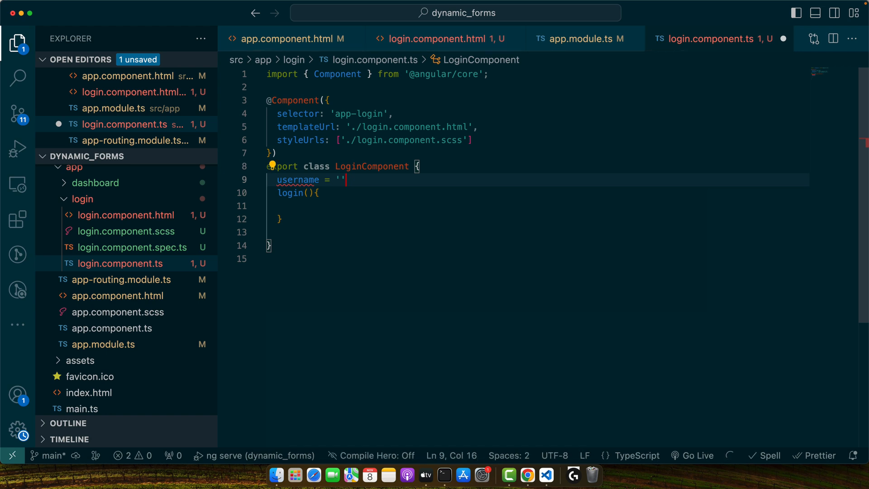
pyautogui.write('password:')
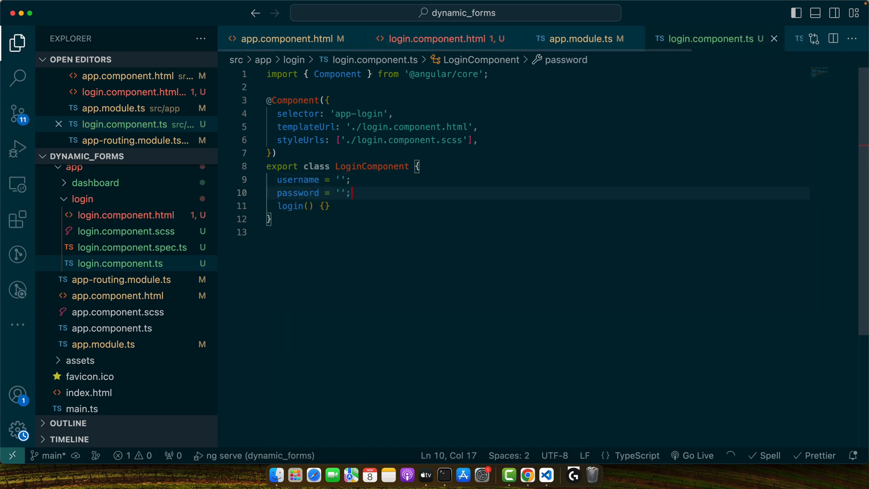
pyautogui.click(441, 39)
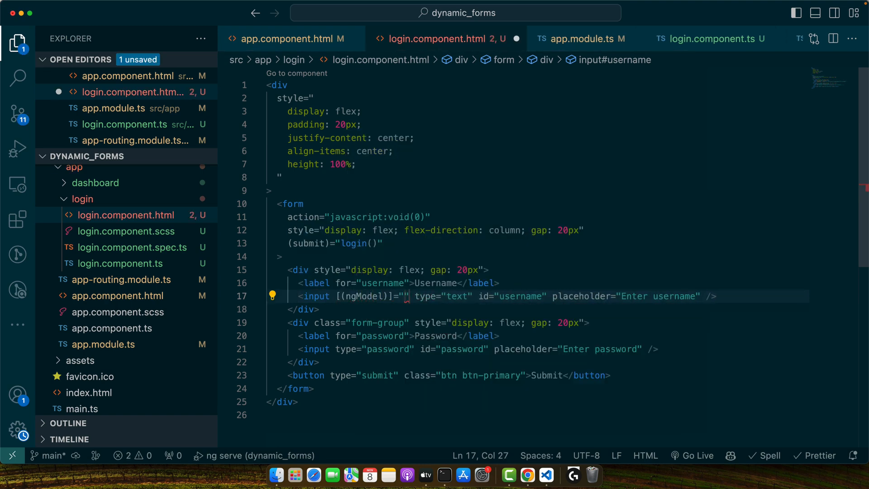
# Bind both inputs with ngModel and paste the admin/admin success/invalid alert check into login().
pyautogui.write('username')
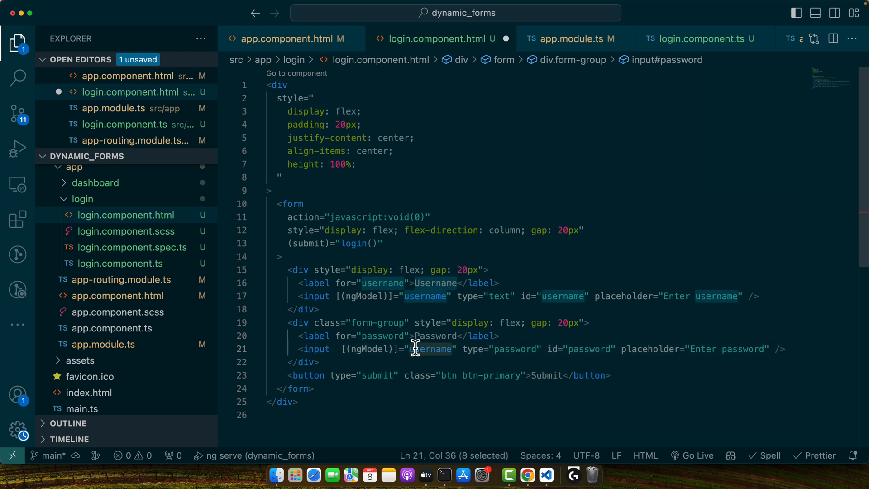
pyautogui.write('password"')
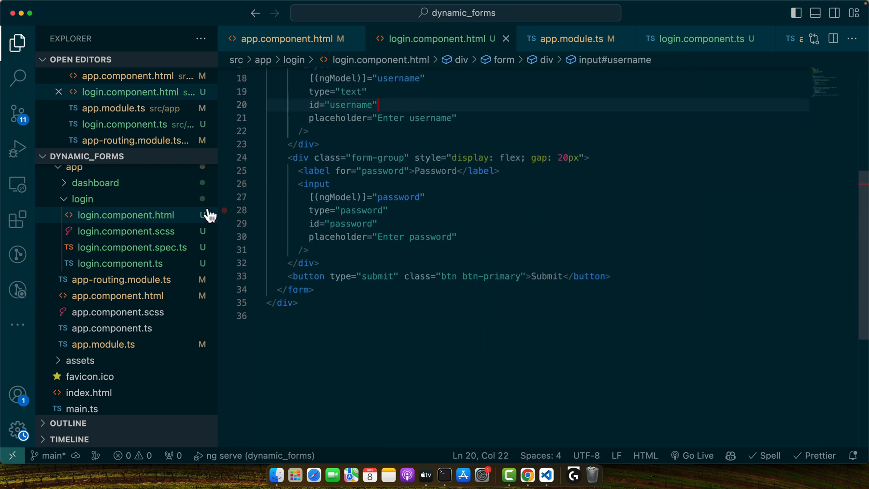
pyautogui.click(126, 263)
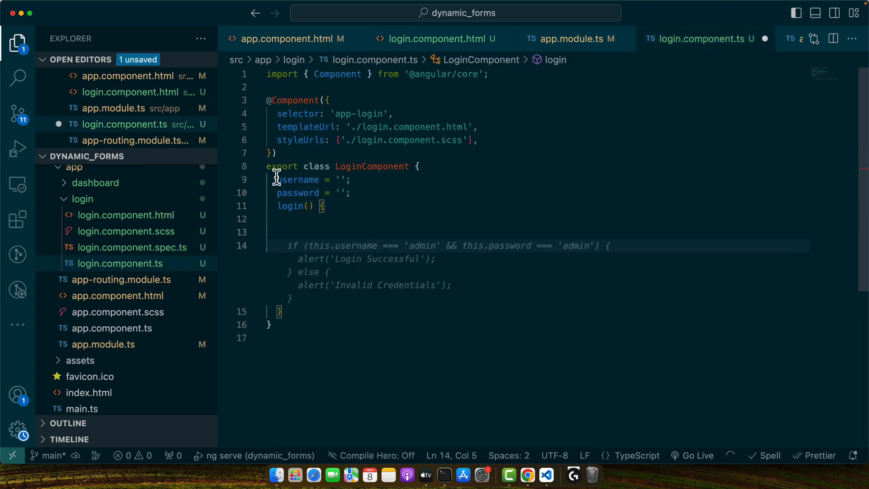
pyautogui.moveTo(428, 217)
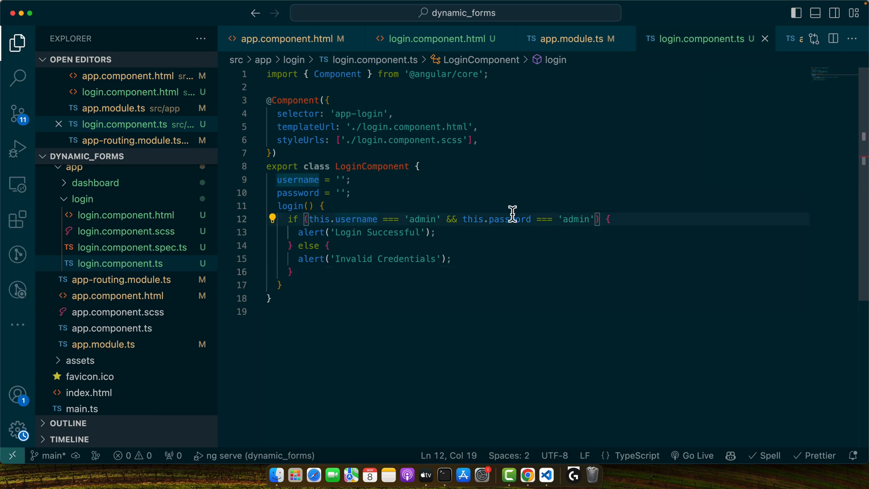
pyautogui.click(358, 245)
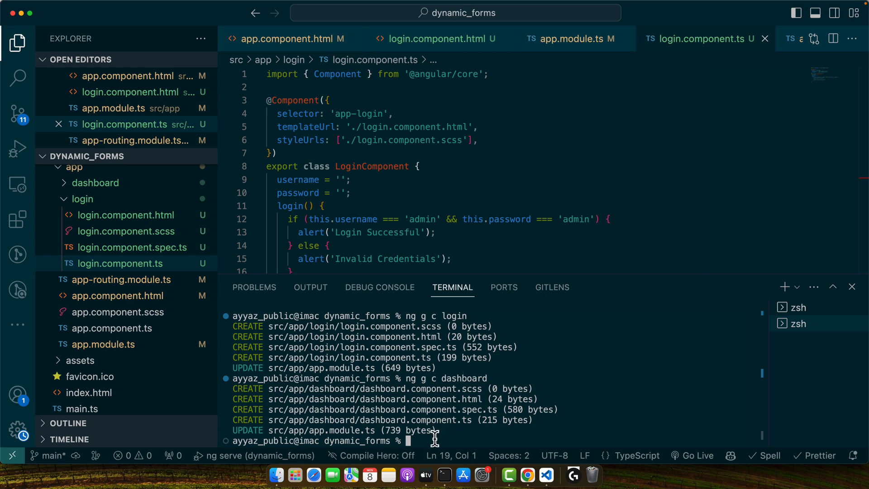
# Generate the auth service from the terminal with ng g s auth.
pyautogui.write('ng g s')
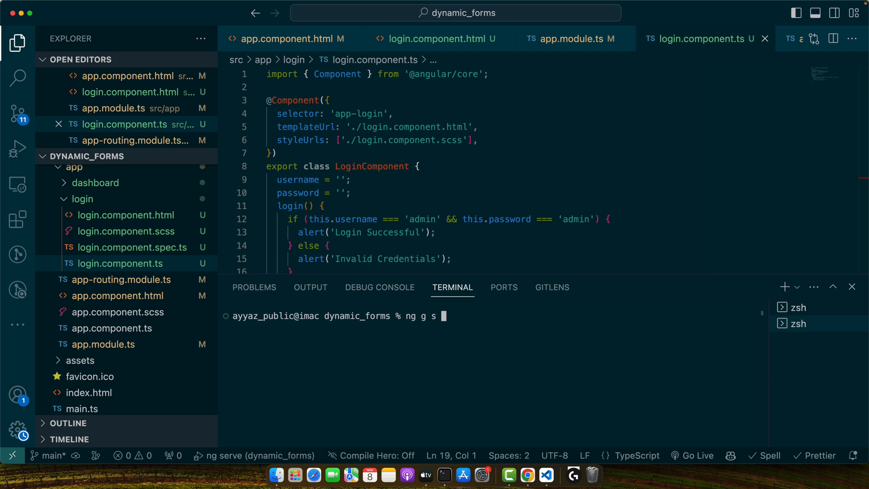
pyautogui.write('se')
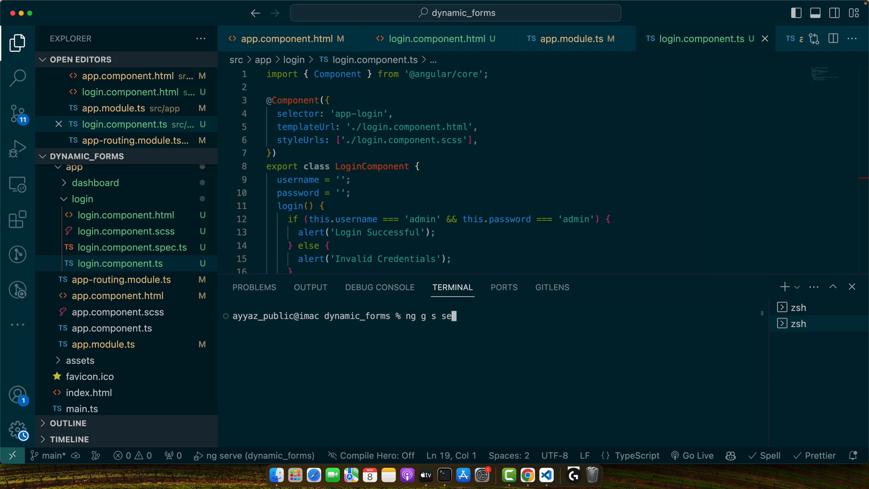
pyautogui.press('Backspace')
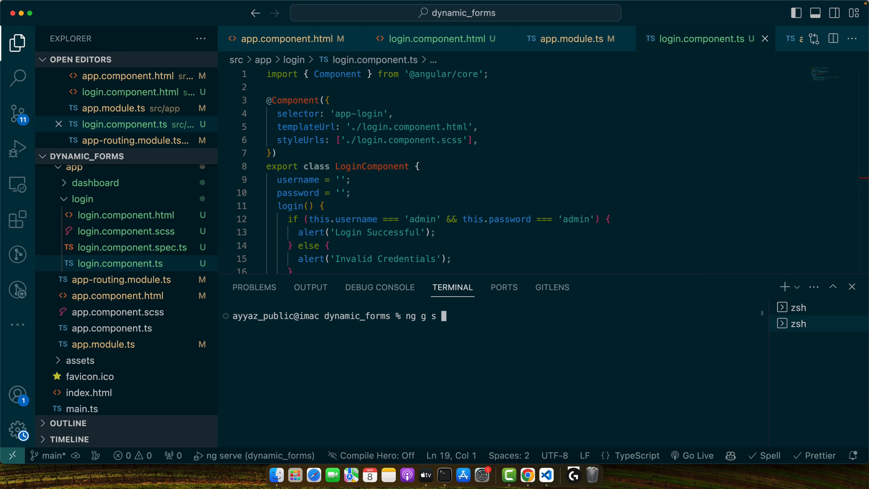
pyautogui.write('auth')
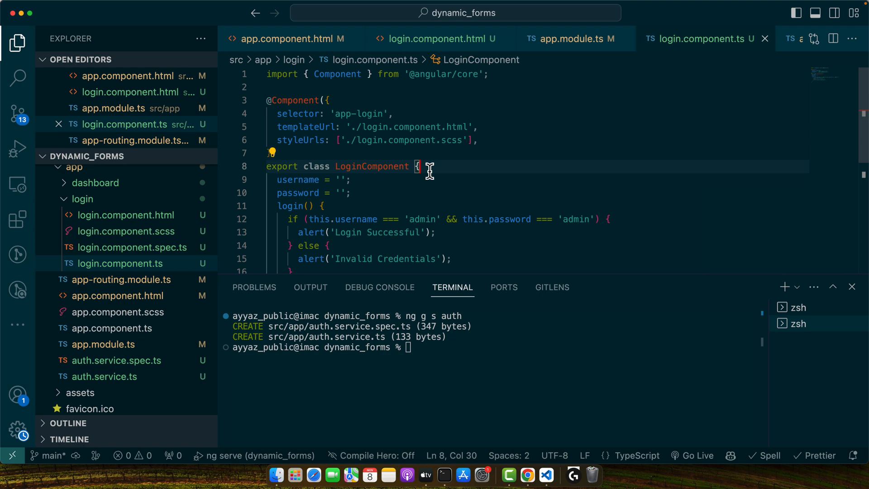
# Add constructor(private authService: AuthService) to LoginComponent and import AuthService via Quick Fix.
pyautogui.write('constructor() {')
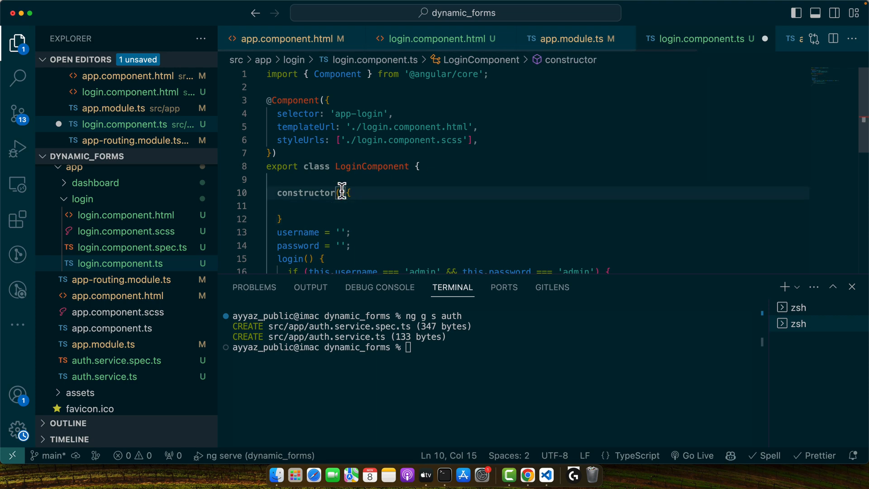
pyautogui.write('private auth')
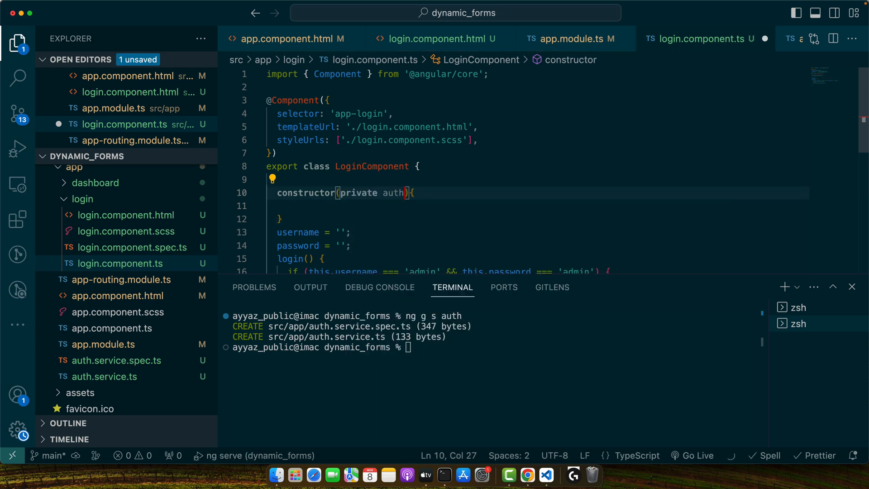
pyautogui.write('Service: AuthService')
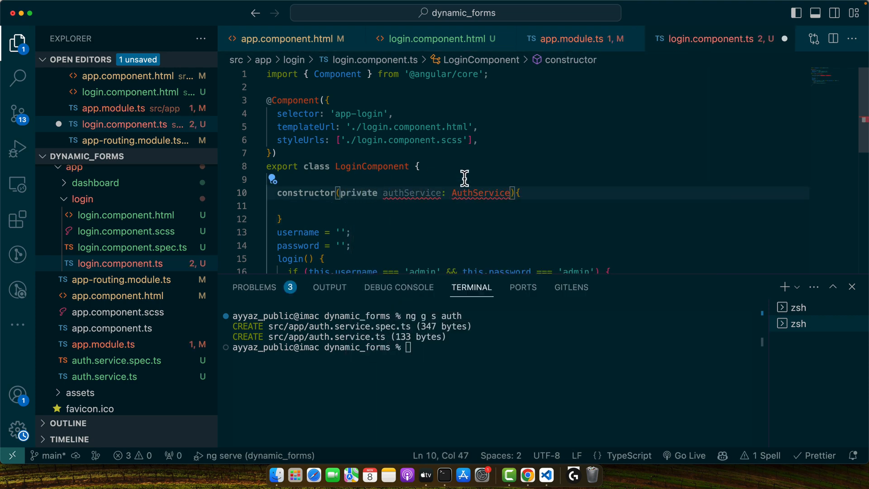
pyautogui.click(481, 192)
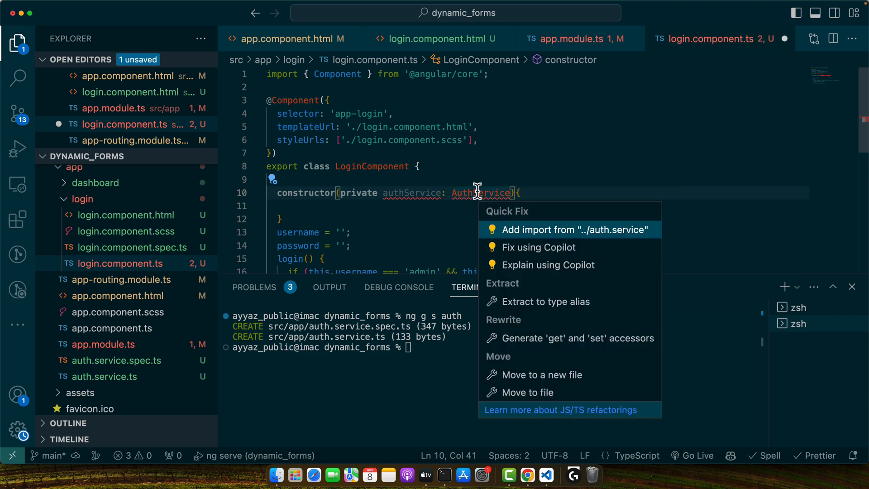
pyautogui.click(562, 229)
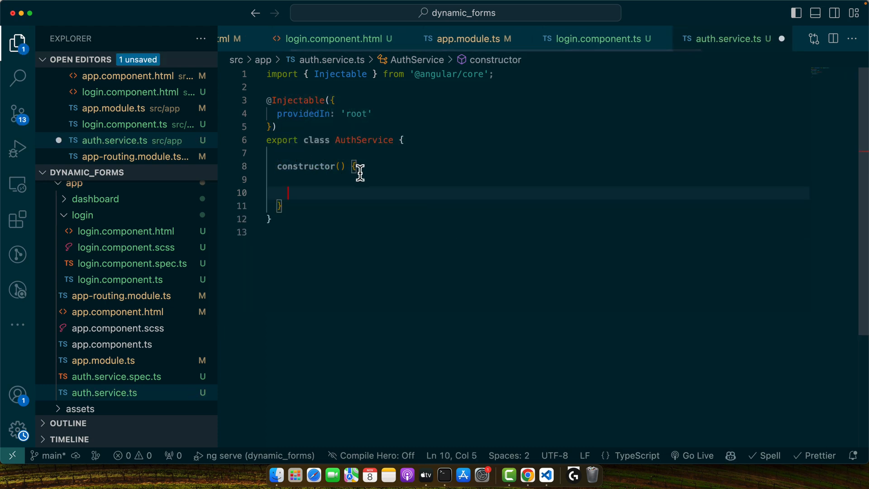
# Add a login(username, password) method to AuthService below the constructor.
pyautogui.press('Enter')
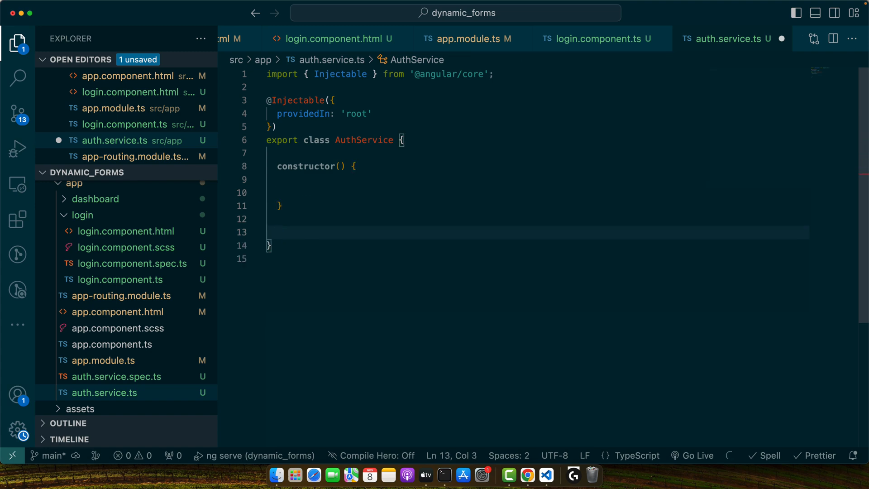
pyautogui.write('login(){}')
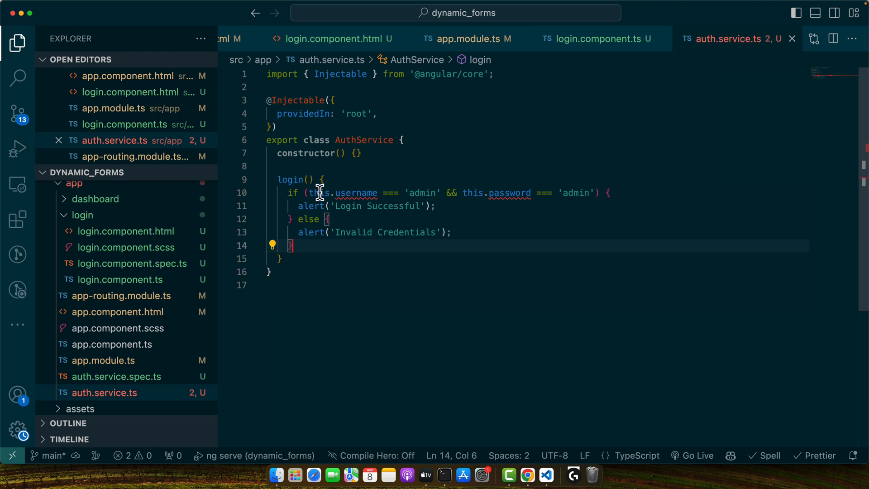
pyautogui.moveTo(333, 192)
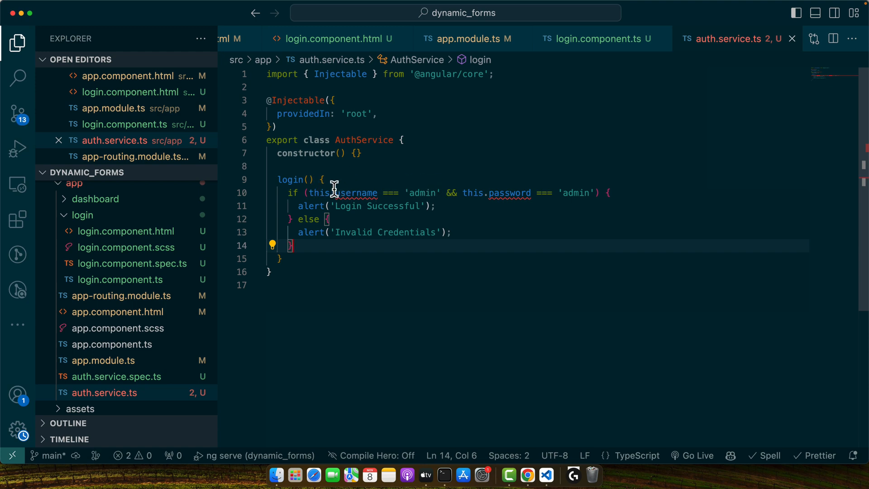
pyautogui.doubleClick(355, 192)
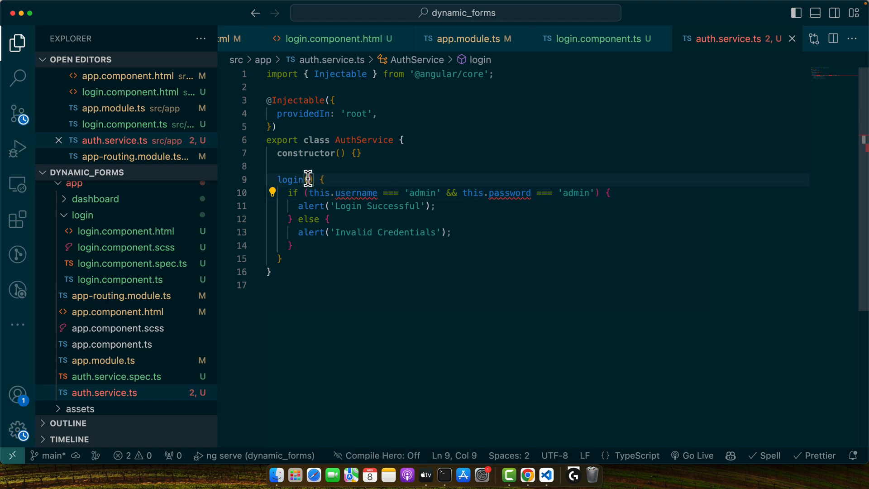
pyautogui.write('username: string, password: string')
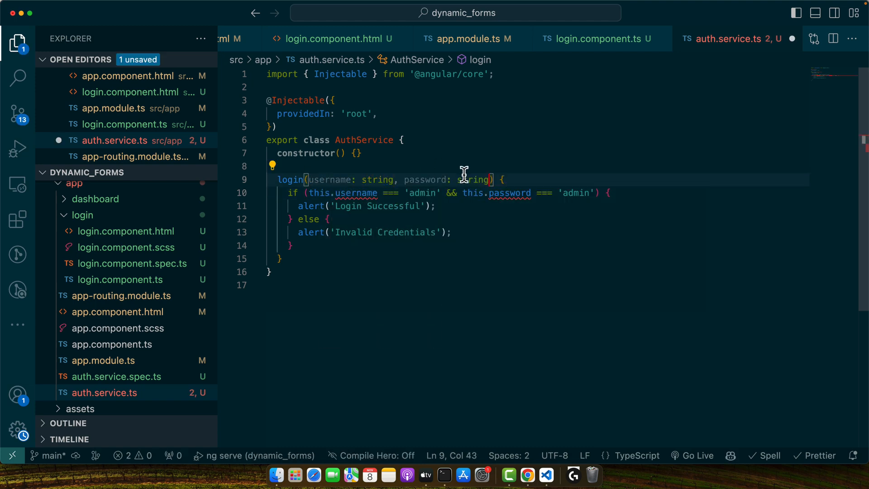
pyautogui.moveTo(381, 163)
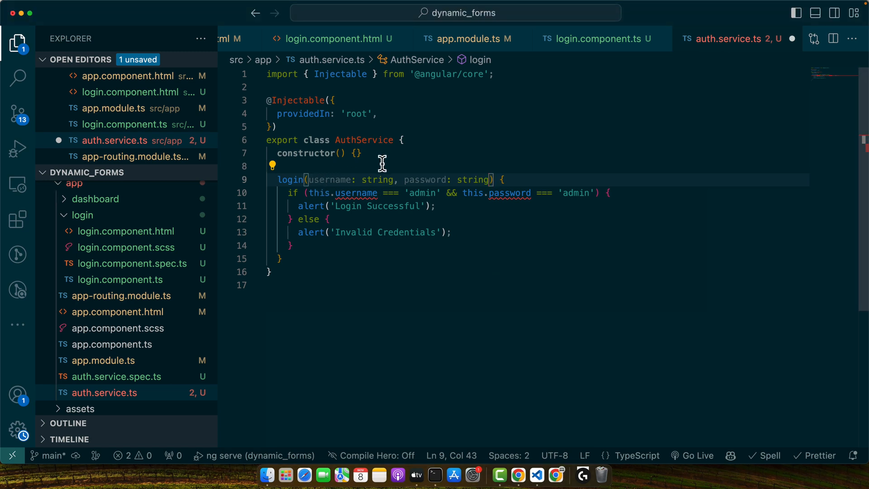
# Add session: any = null, set this.session to the admin user on login, and start logout().
pyautogui.doubleClick(326, 179)
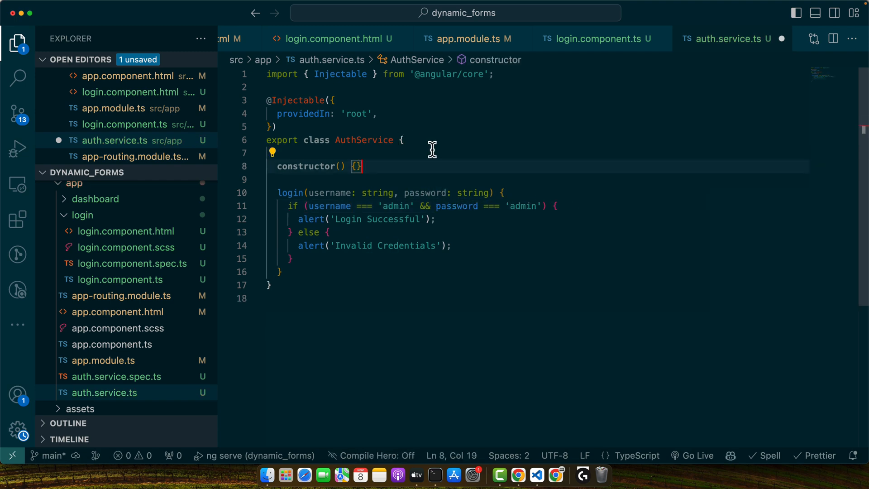
pyautogui.write('session = false;')
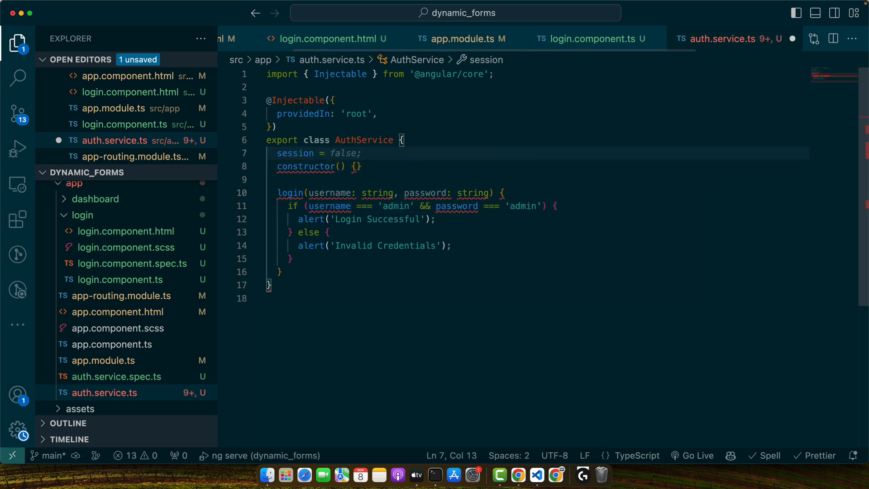
pyautogui.write('null;')
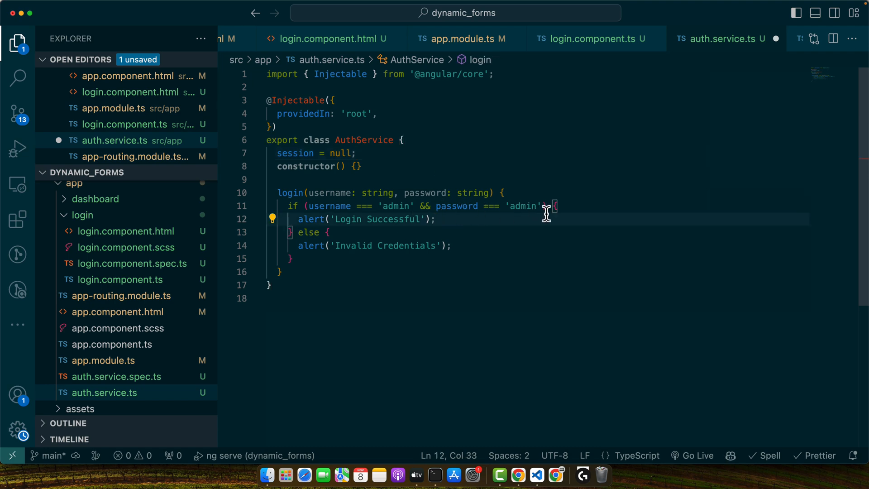
pyautogui.write("this.session = { username: 'admin' };")
pyautogui.click(316, 153)
pyautogui.write(': any')
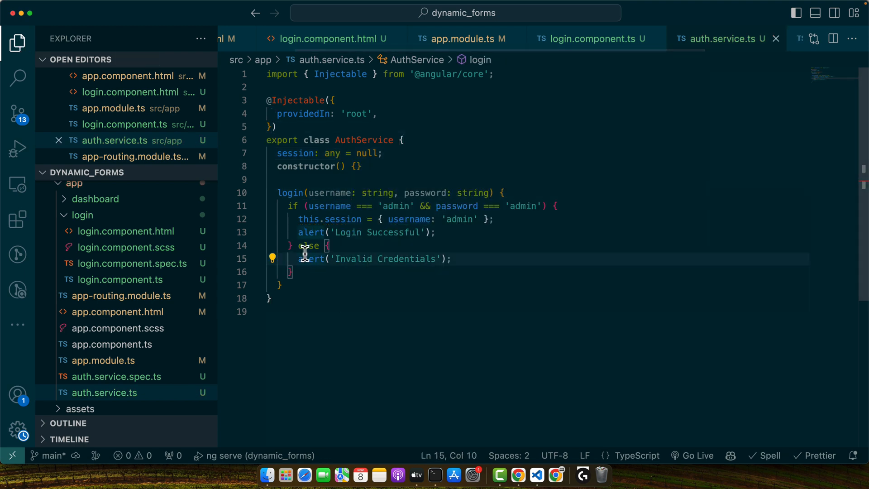
pyautogui.write('logout(')
pyautogui.write("alert('Logout Successful');")
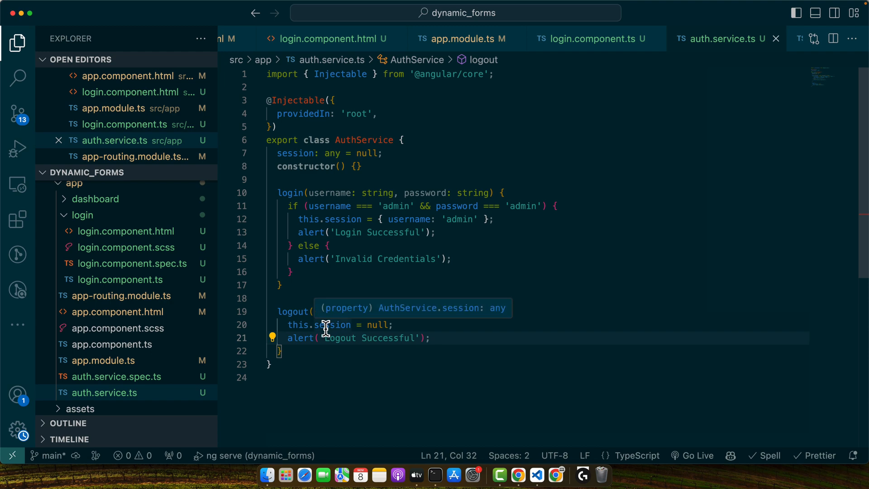
pyautogui.moveTo(653, 189)
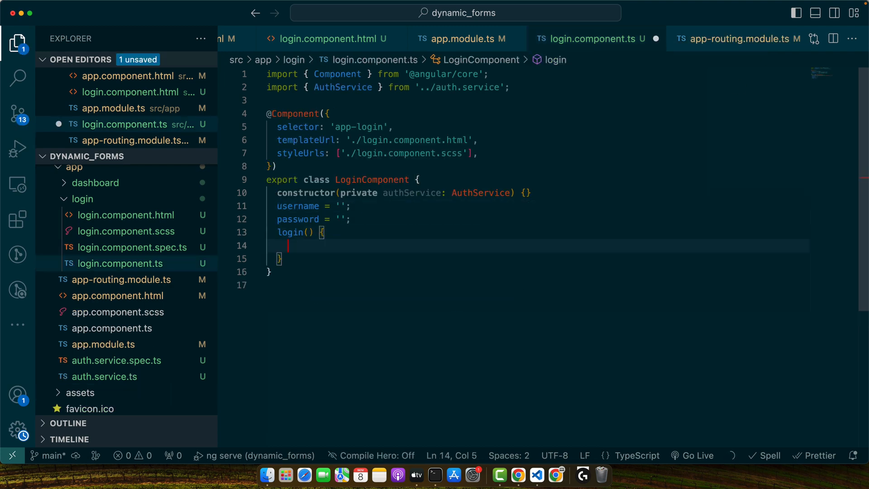
# Call this.authService.login(this.username, this.password) inside the component's login() and reopen app.component.html.
pyautogui.write('this.authService.login(this.username, this.password);')
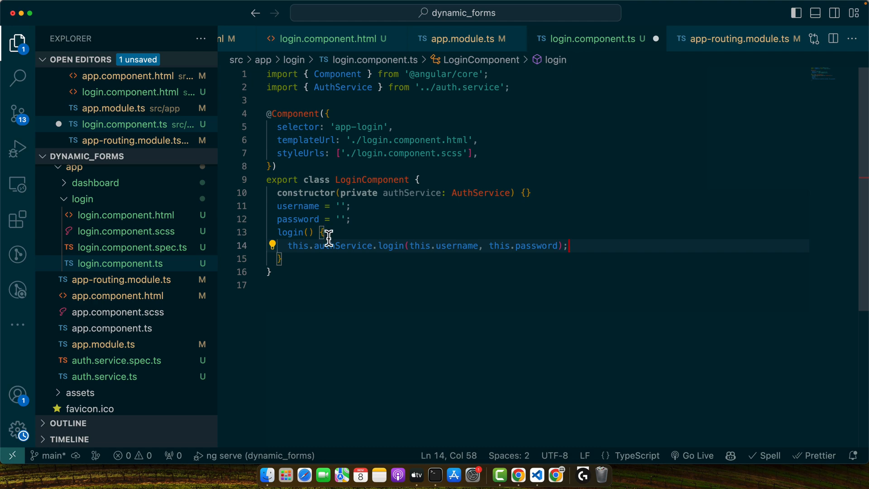
pyautogui.click(480, 245)
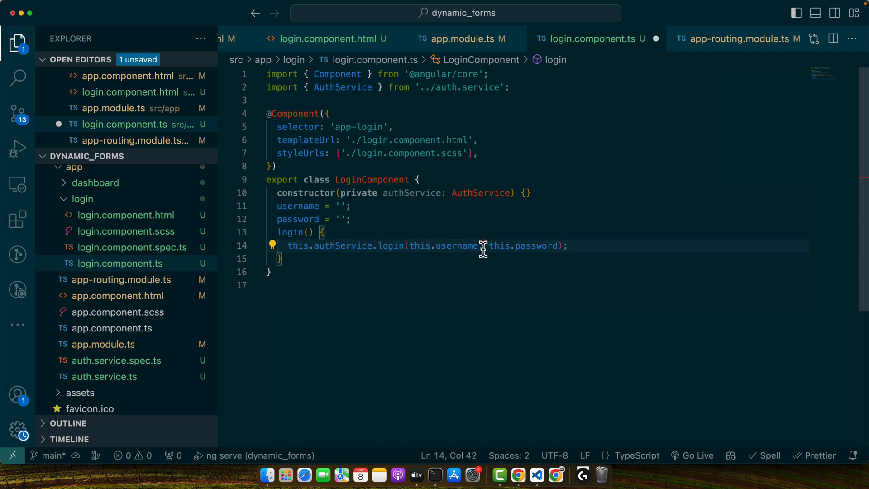
pyautogui.click(116, 295)
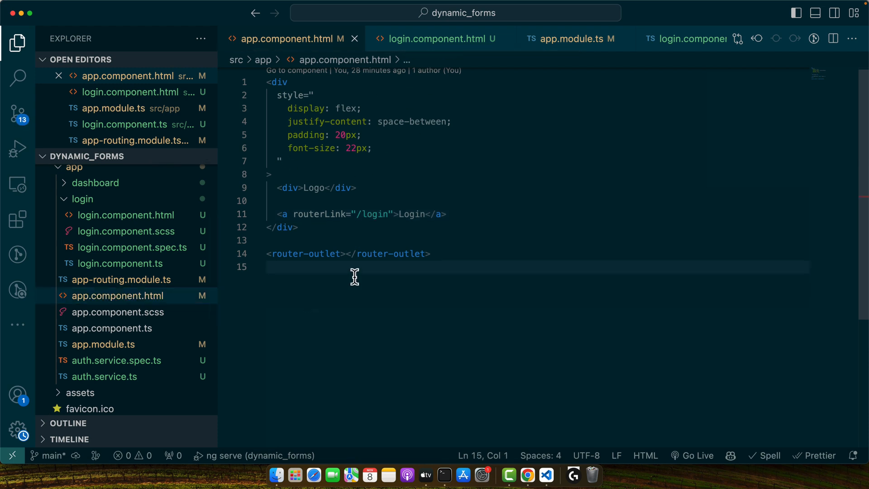
# Duplicate the Login link line and inject public authService: AuthService into AppComponent.
pyautogui.click(279, 213)
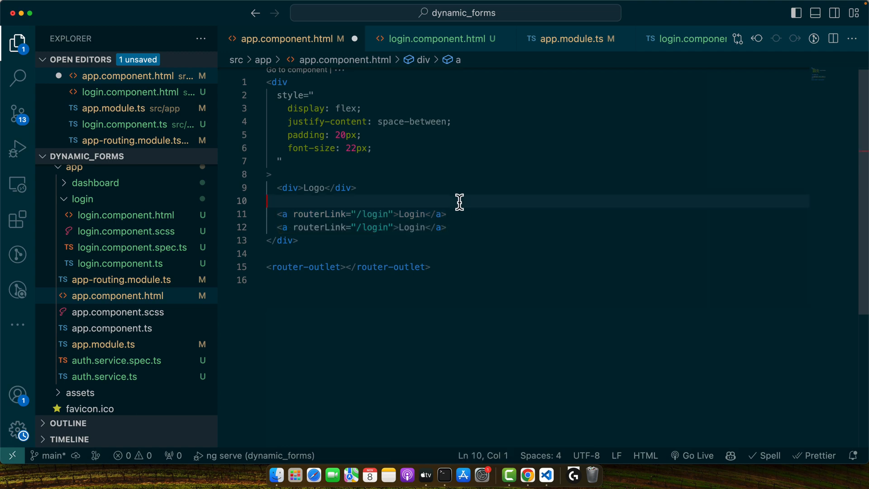
pyautogui.moveTo(277, 213); pyautogui.dragTo(447, 227)
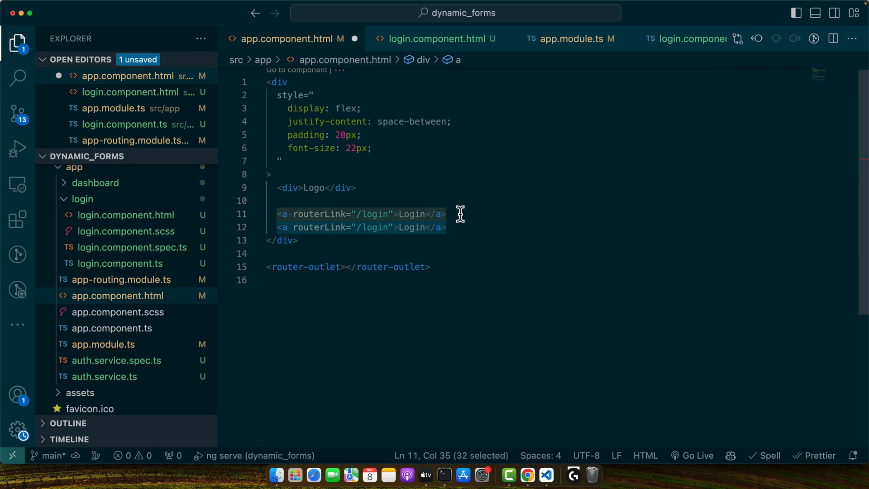
pyautogui.click(447, 214)
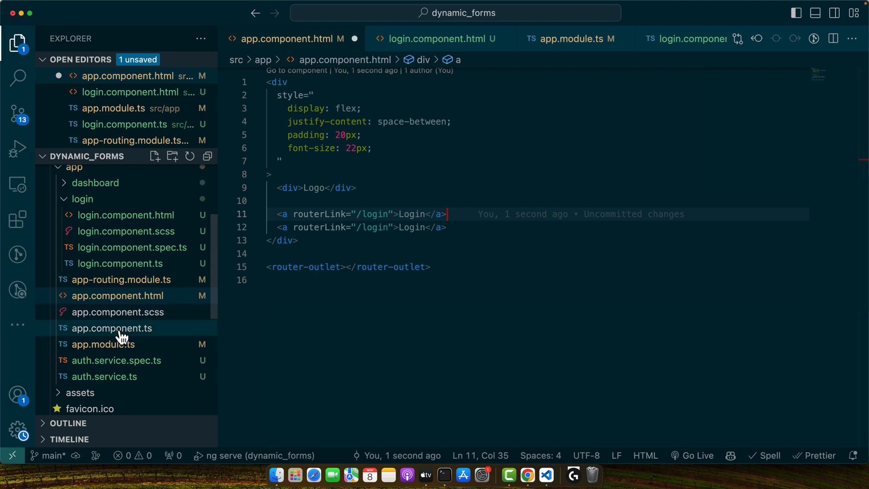
pyautogui.click(110, 327)
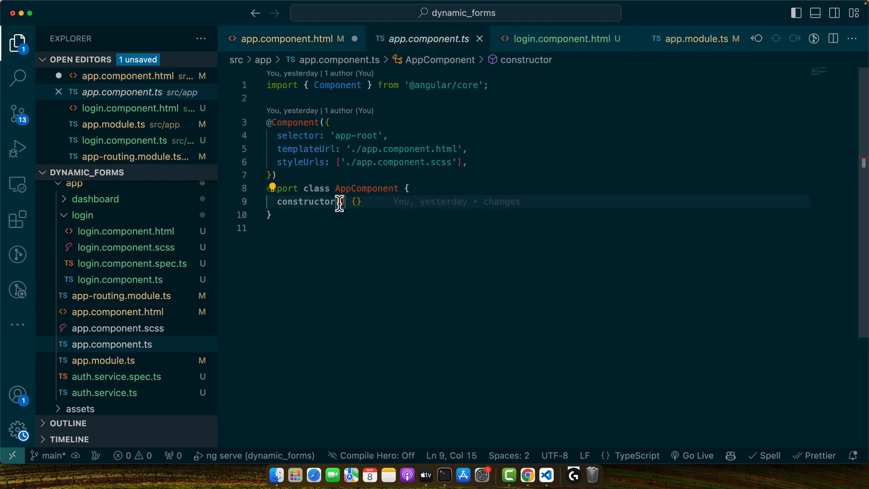
pyautogui.write('public authServ')
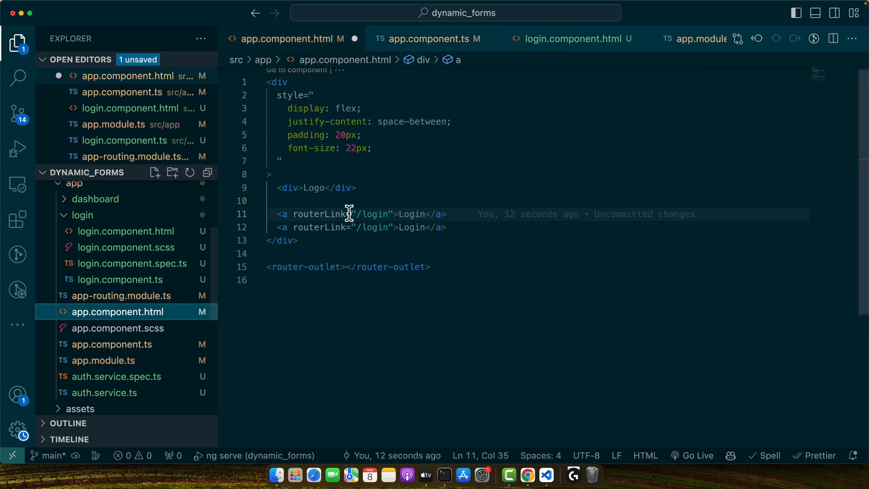
# Show Login with *ngIf="!authService.session" and a Logout link with (click)="authService.logout()" when signed in.
pyautogui.write('*ngIf="authService.session')
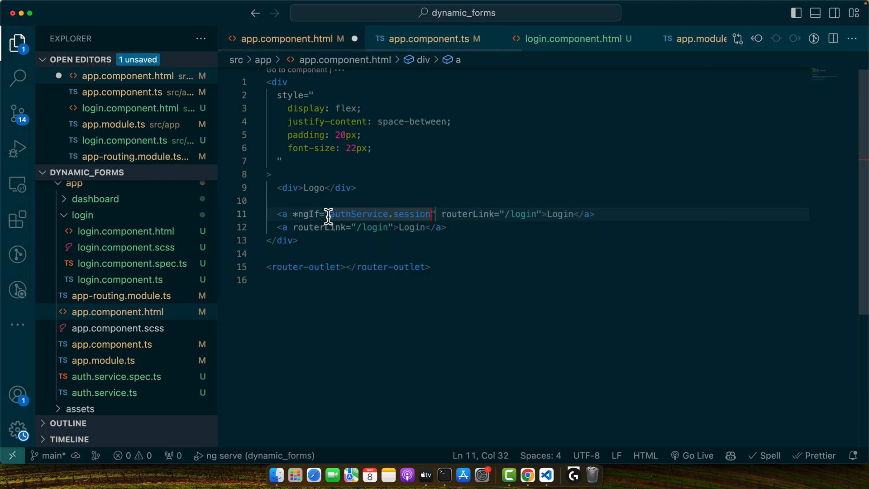
pyautogui.write('!')
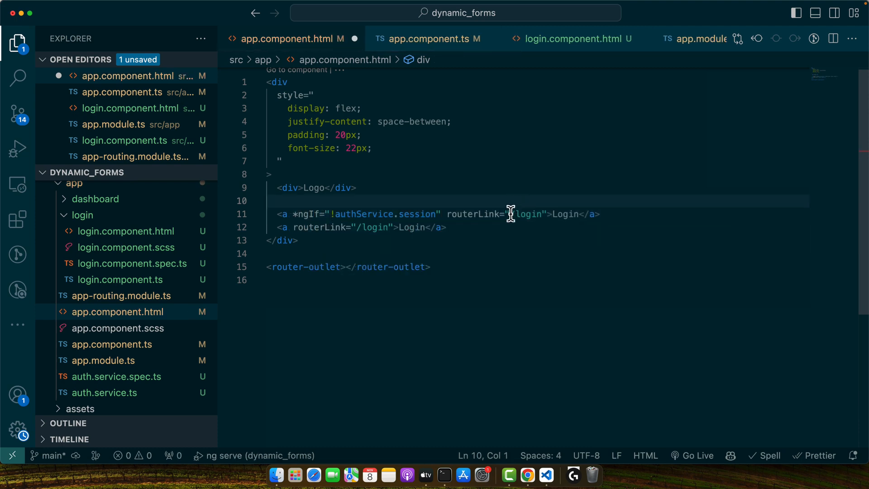
pyautogui.doubleClick(413, 227)
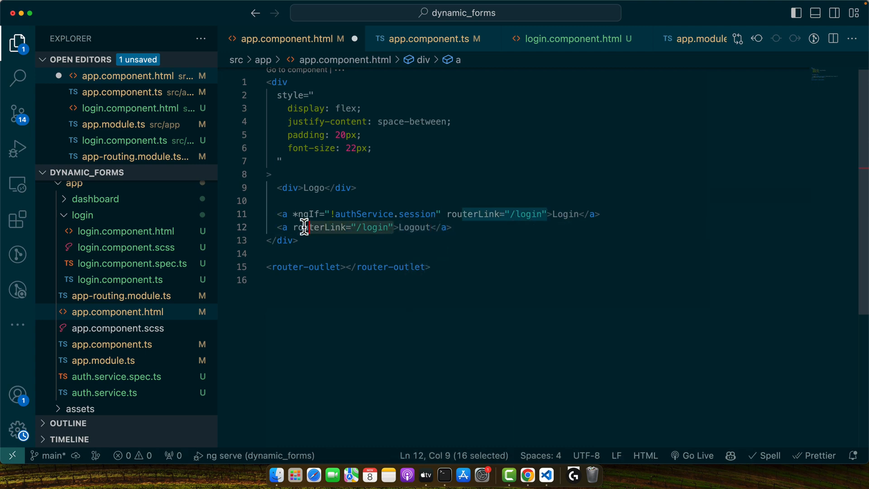
pyautogui.press('Delete')
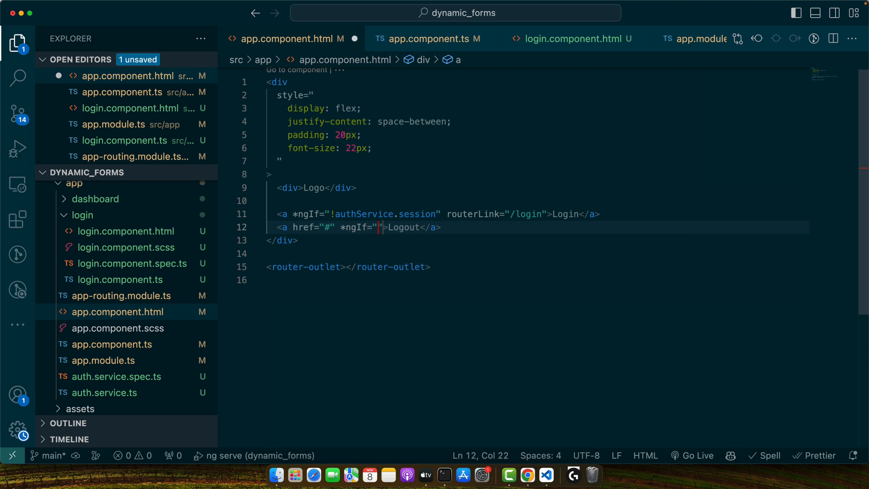
pyautogui.write('authService.session')
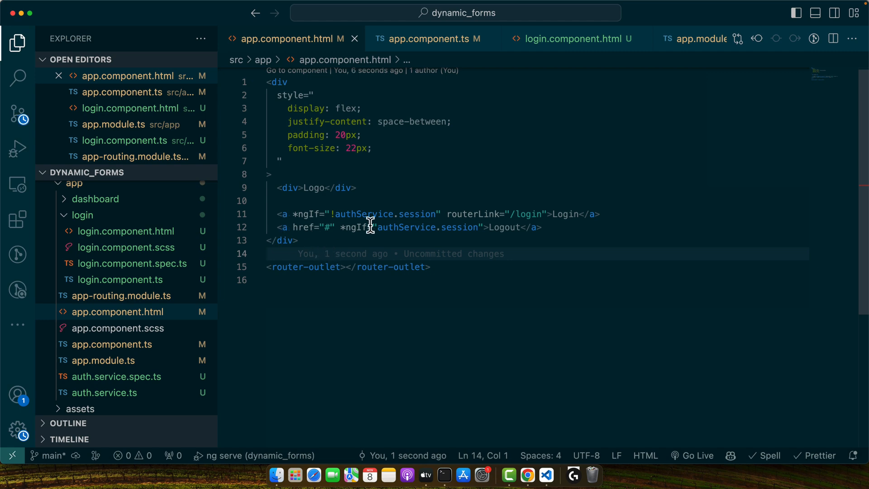
pyautogui.write('(click)="')
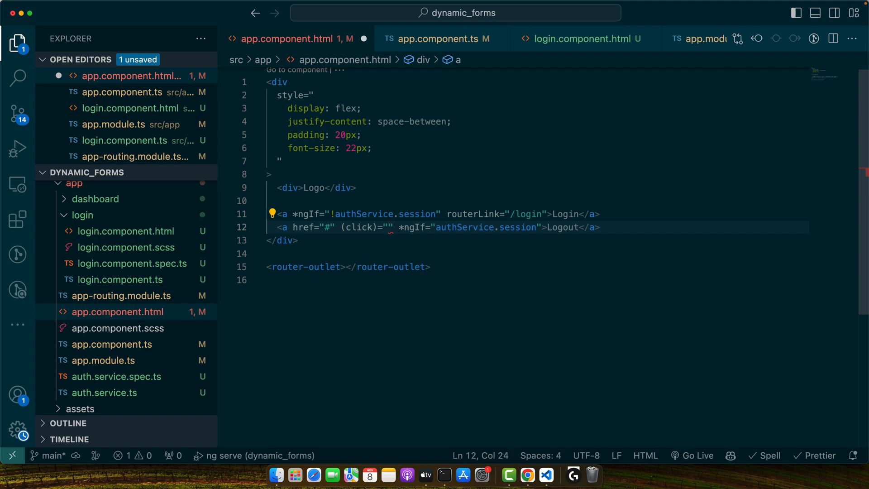
pyautogui.write('authService.logout()')
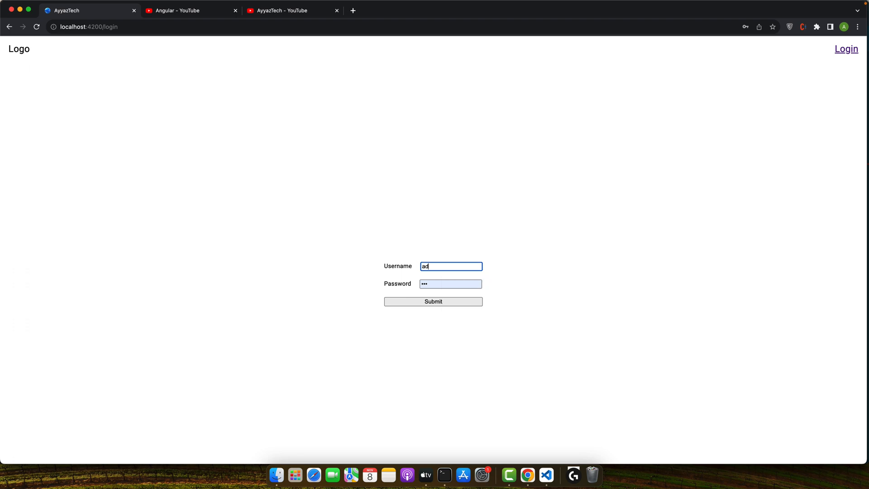
# Submit the admin login and dismiss the Invalid Credentials alert.
pyautogui.click(432, 301)
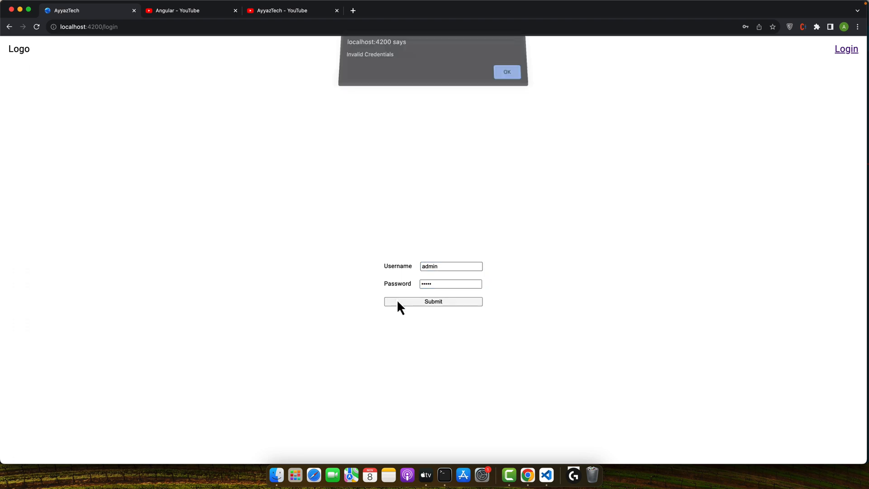
pyautogui.click(506, 73)
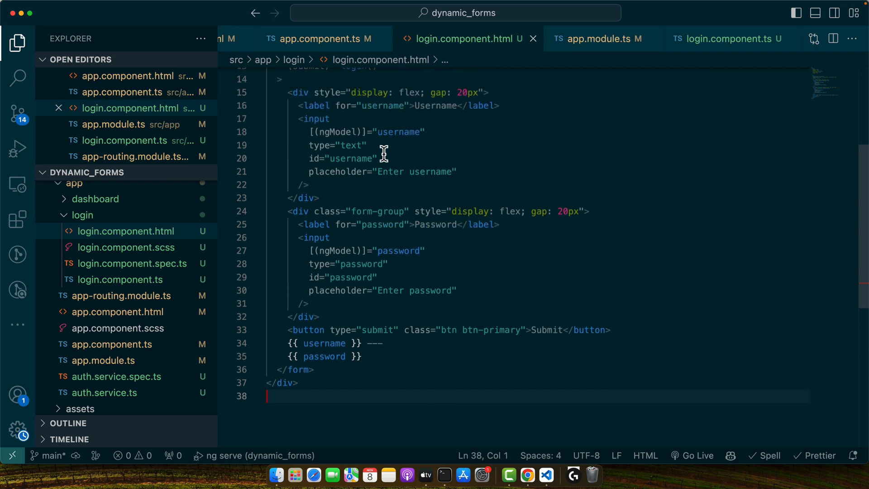
# Add name="username" to the username input in login.component.html.
pyautogui.write('name')
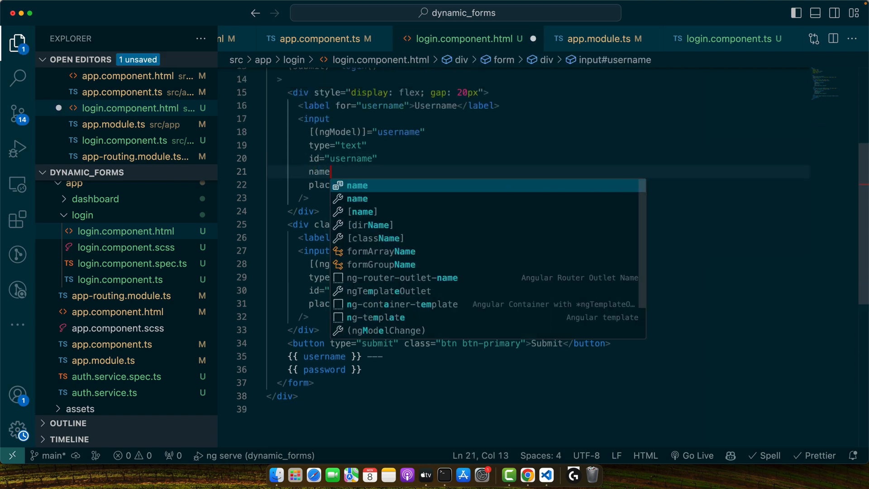
pyautogui.write('="username"')
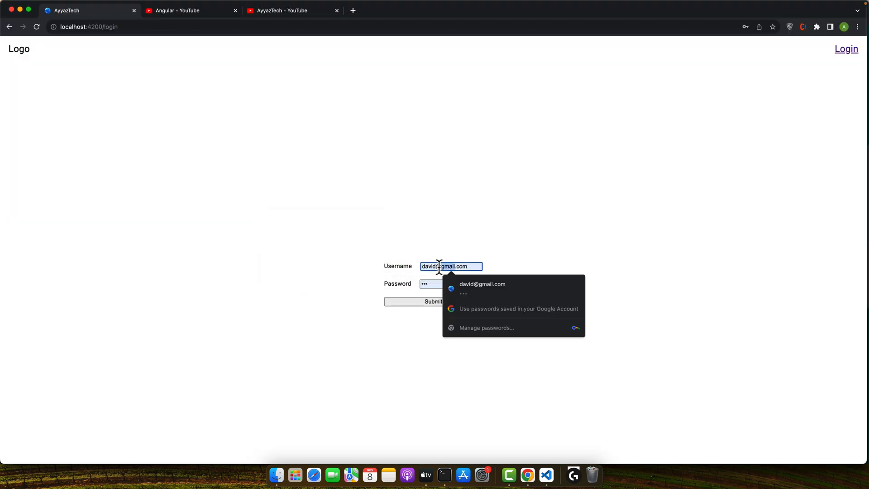
# Submit the admin credentials and dismiss the Login Successful alert.
pyautogui.click(432, 300)
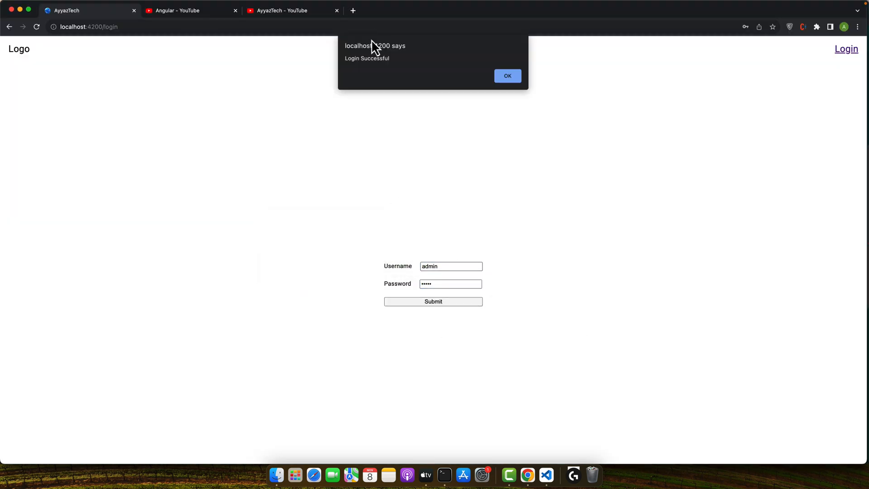
pyautogui.click(506, 76)
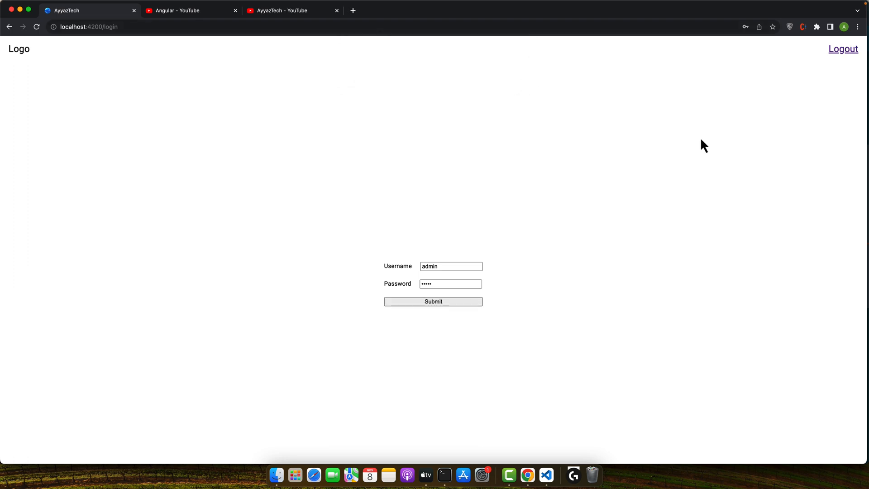
pyautogui.moveTo(843, 49)
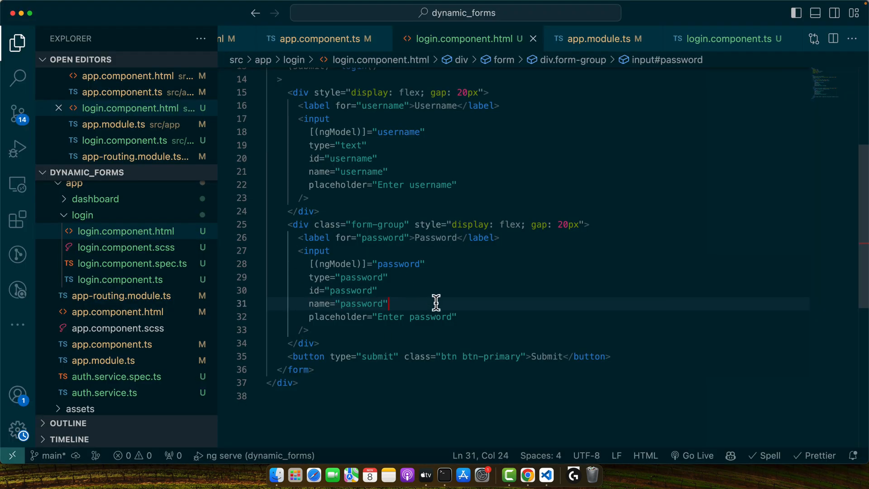
# In auth.service.ts navigate to '/dashboard' after login and to '/login' after logout via this.router.
pyautogui.click(117, 312)
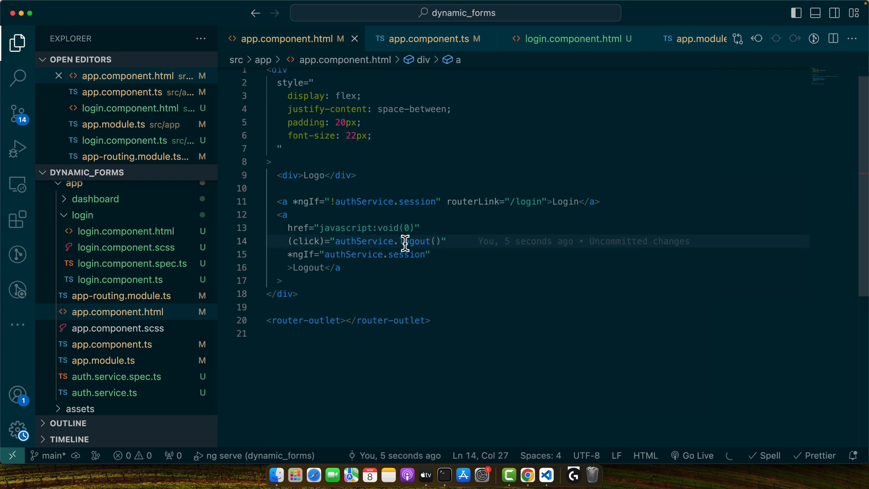
pyautogui.click(433, 39)
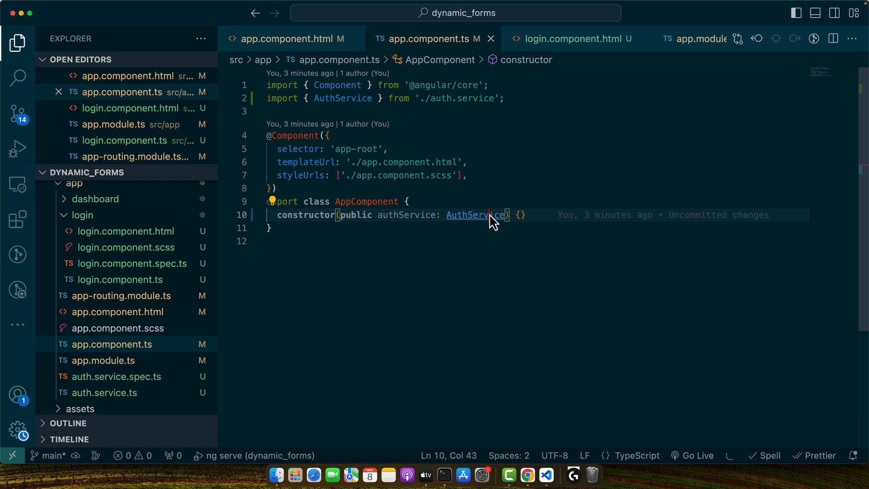
pyautogui.click(473, 215)
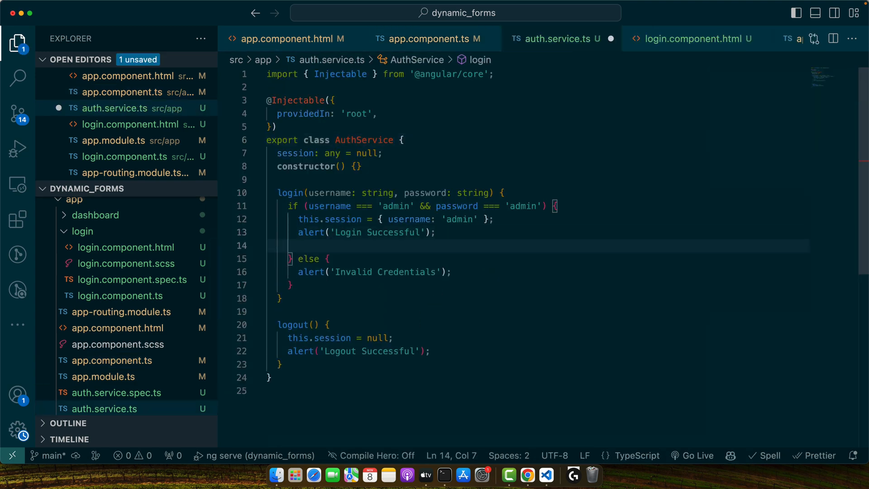
pyautogui.click(340, 166)
pyautogui.write('private router: Router')
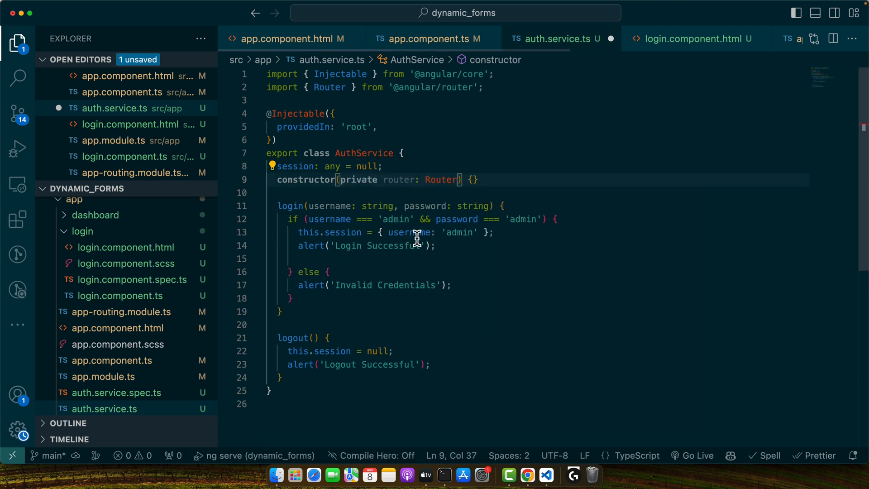
pyautogui.write("this.router.navigate(['/dashboard']);")
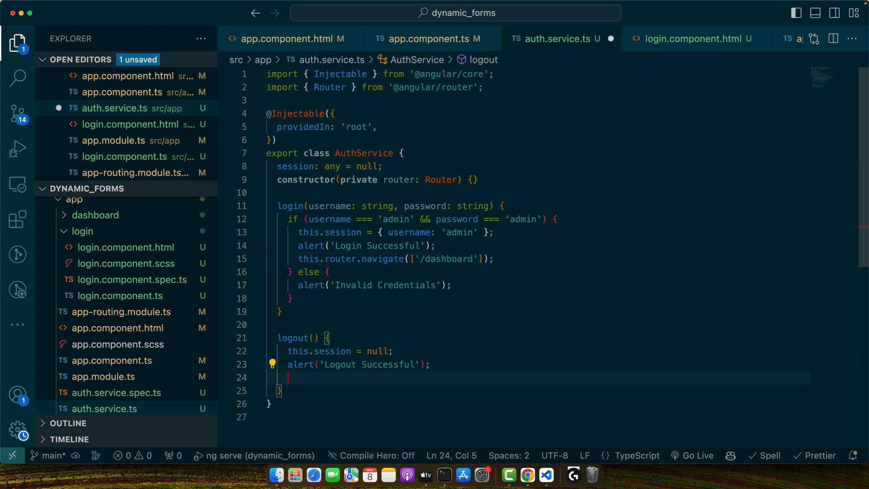
pyautogui.write("this.router.navigate(['/login']);")
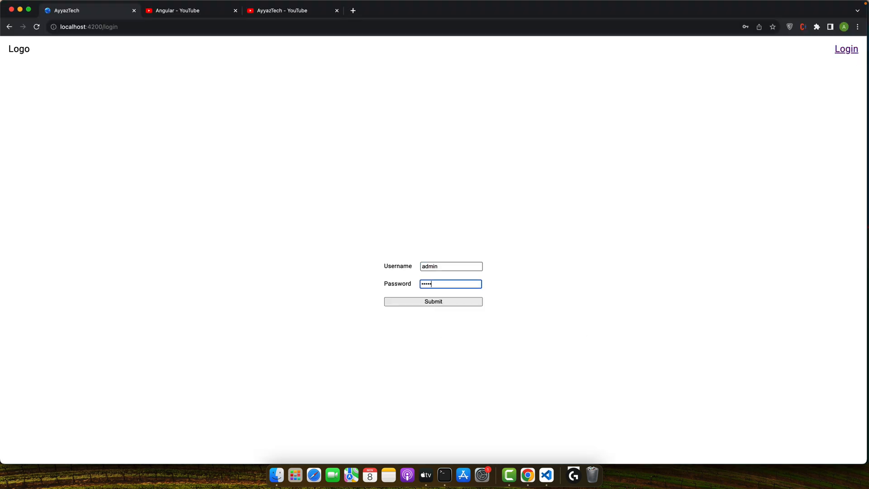
# Log in to the dashboard, dismiss Chrome's password prompts, then log out and dismiss the Logout Successful alert.
pyautogui.click(432, 301)
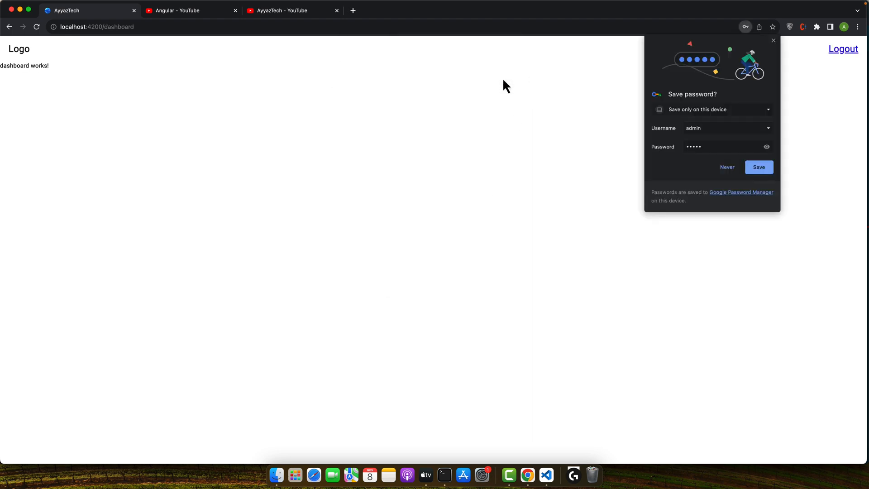
pyautogui.click(758, 167)
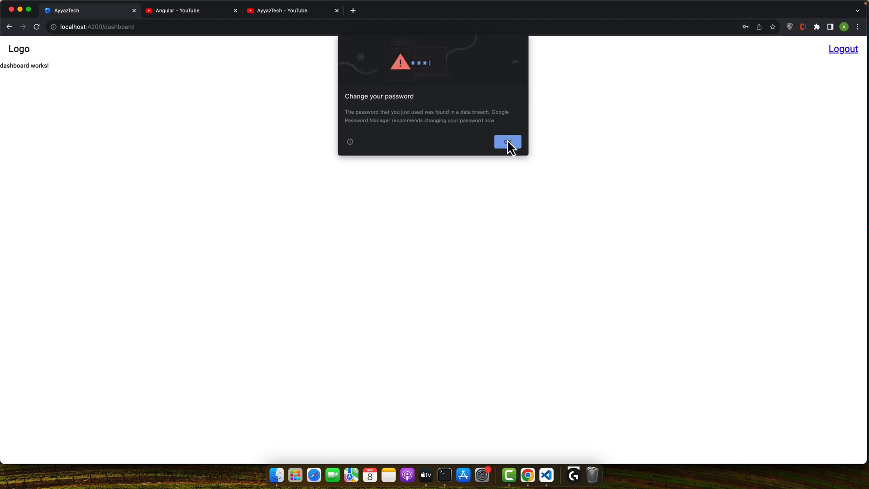
pyautogui.click(507, 142)
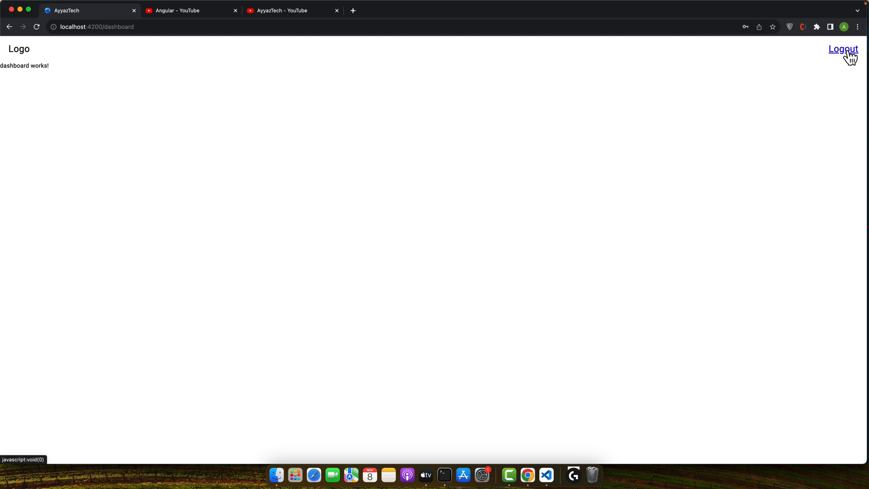
pyautogui.click(842, 49)
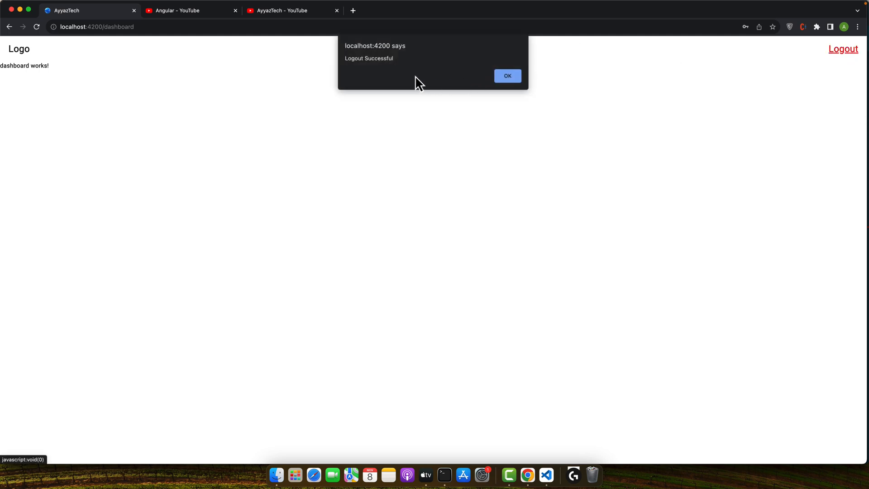
pyautogui.click(507, 76)
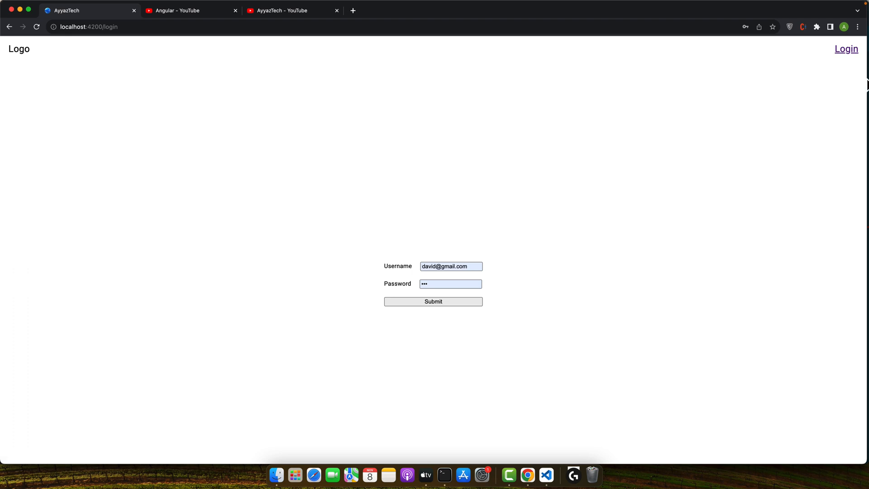
pyautogui.moveTo(847, 49)
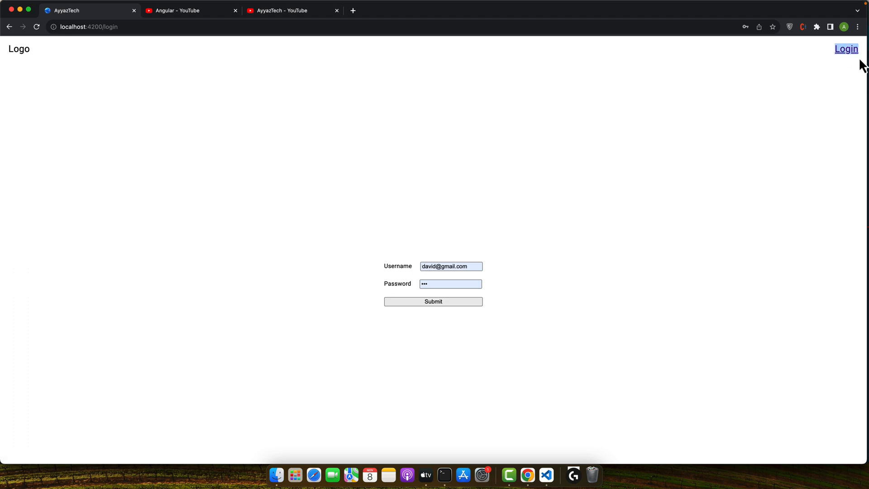
pyautogui.moveTo(642, 158)
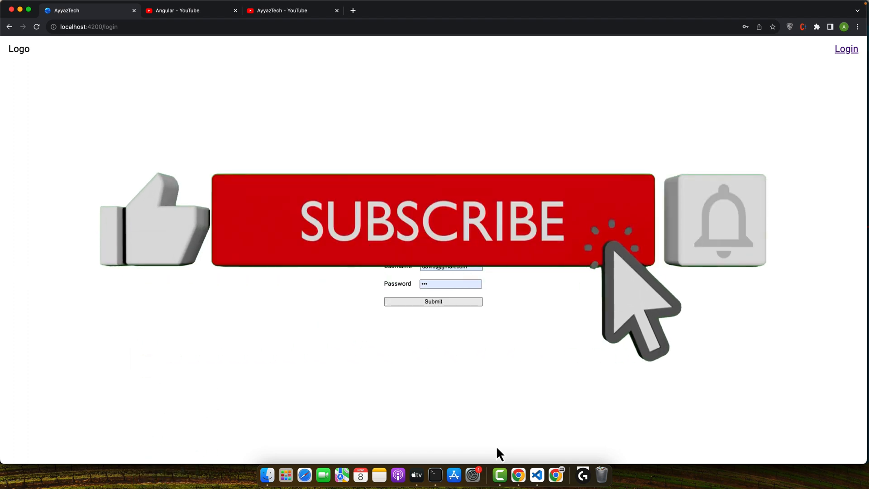
pyautogui.moveTo(775, 310)
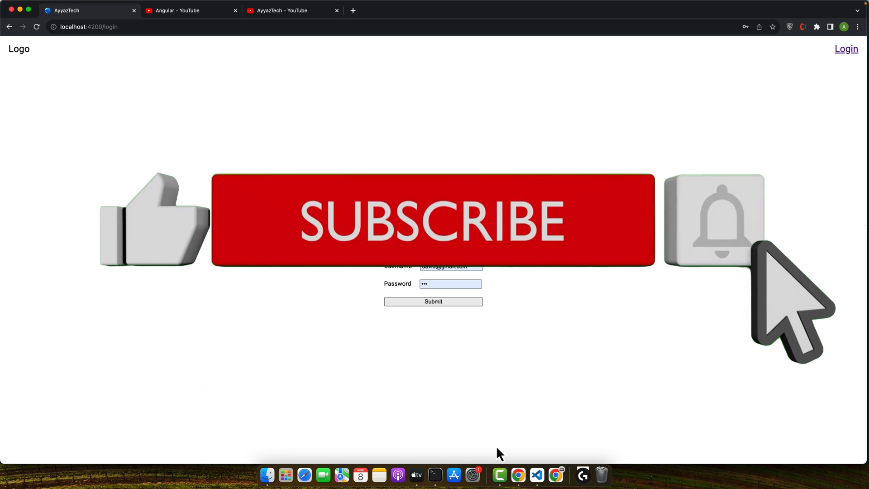